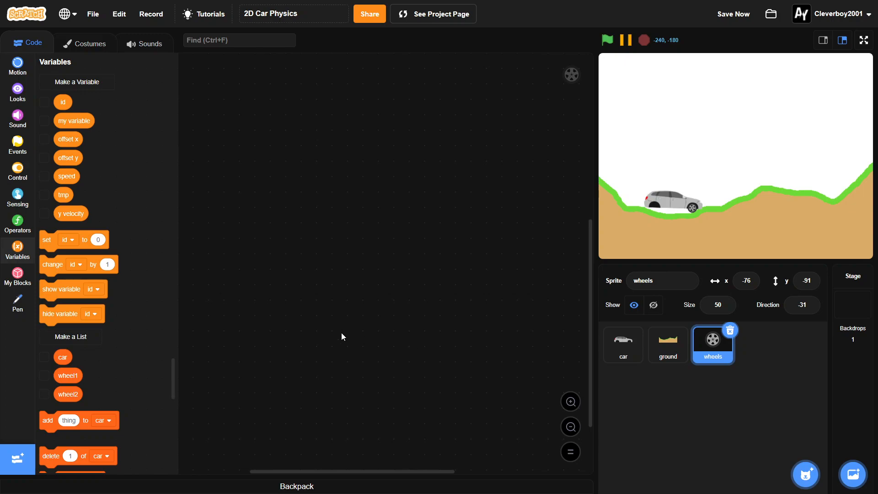
pyautogui.moveTo(279, 296)
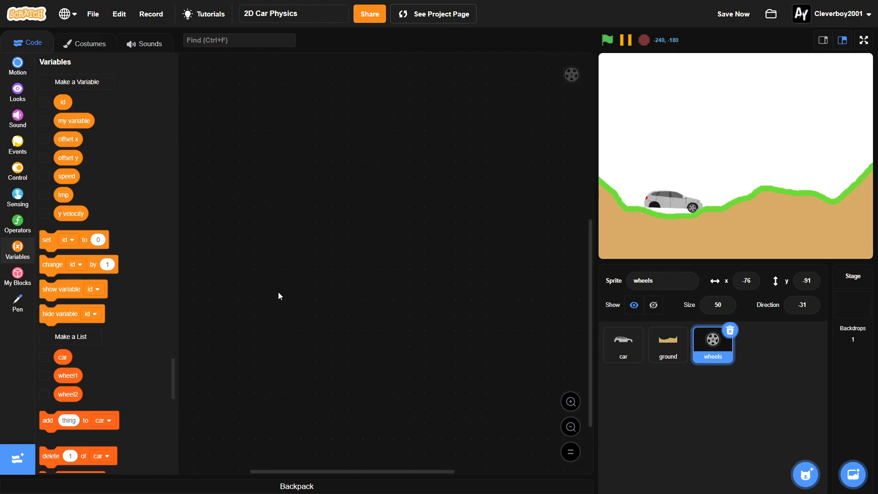
pyautogui.moveTo(293, 299)
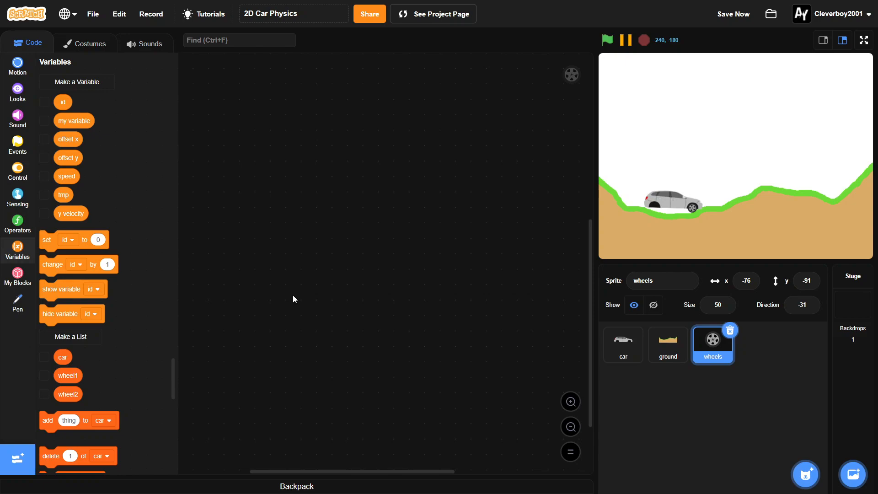
pyautogui.moveTo(285, 289)
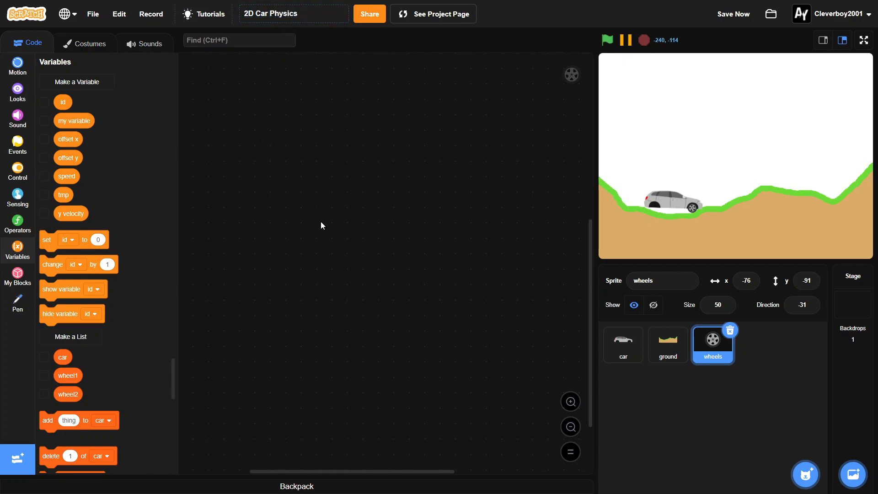
pyautogui.moveTo(623, 359)
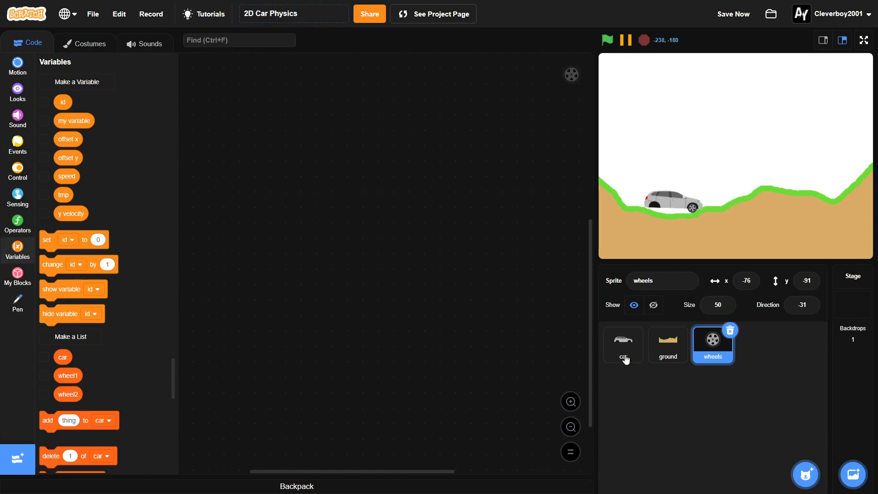
# - Check the car sprite's scripts, return to wheels, and show id and another variable on stage
pyautogui.click(622, 344)
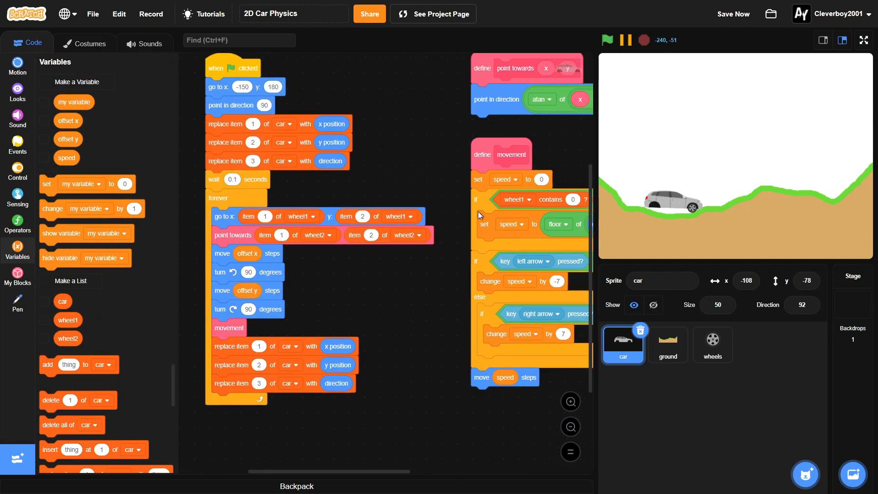
pyautogui.click(711, 344)
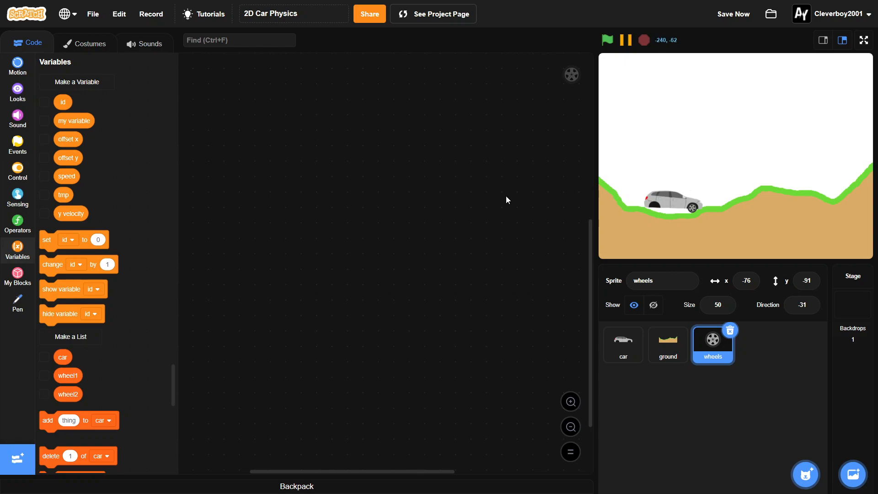
pyautogui.click(43, 102)
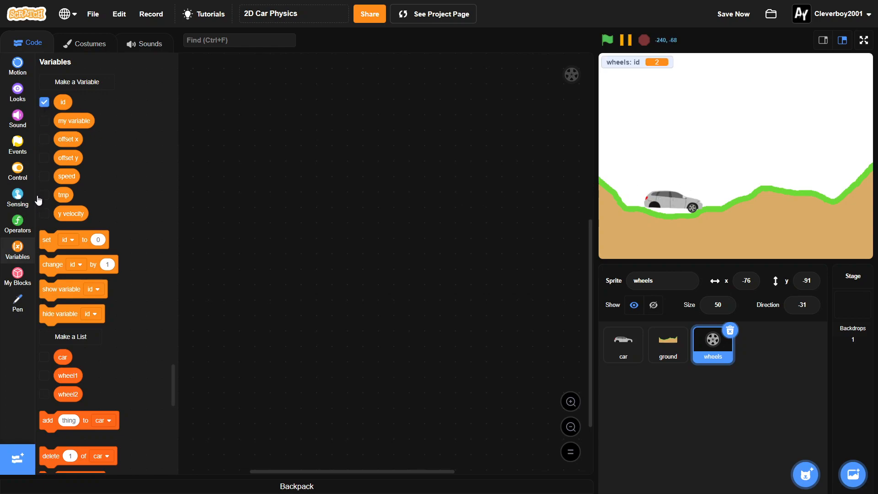
pyautogui.click(44, 194)
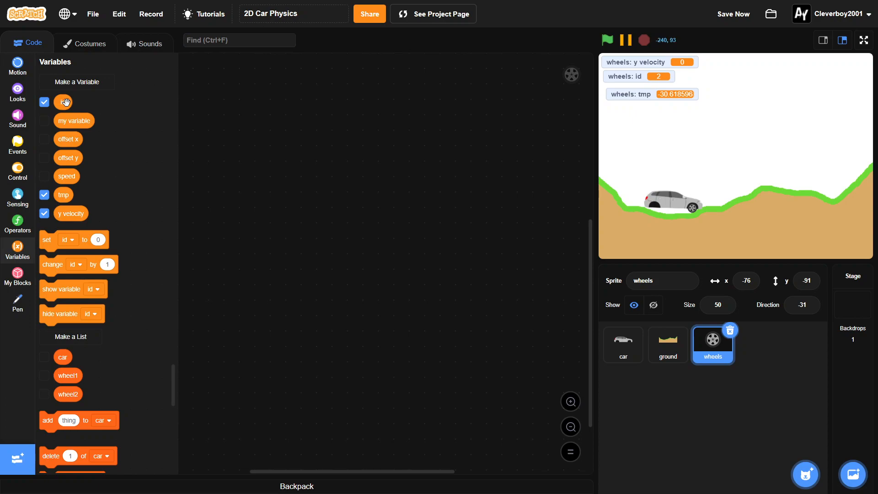
pyautogui.moveTo(78, 237)
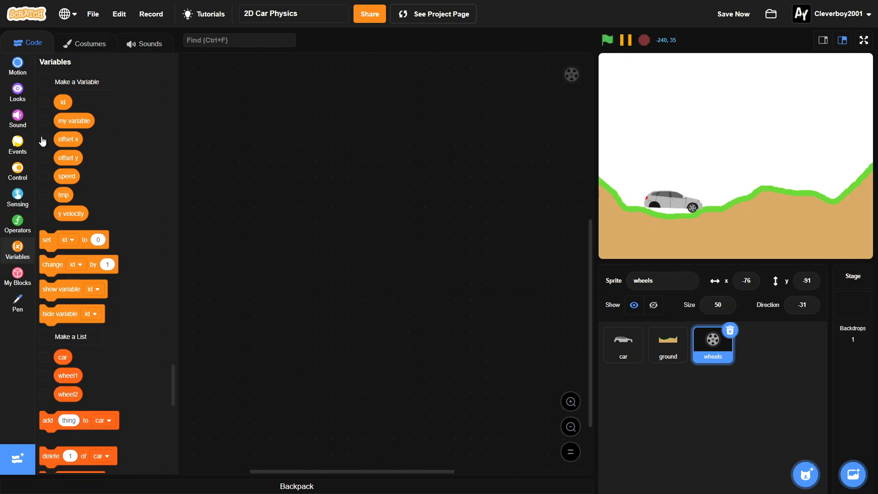
# - Add a green-flag hat with set offset x to 33 and a set offset y block
pyautogui.click(17, 140)
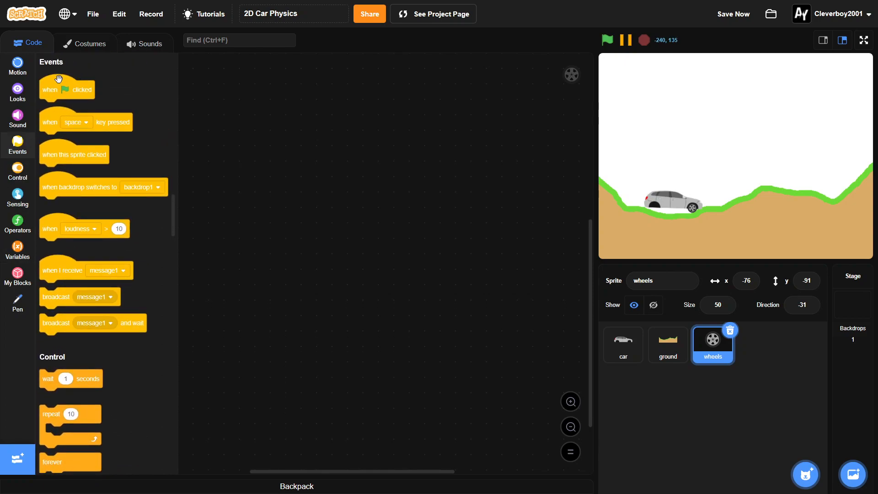
pyautogui.moveTo(67, 89); pyautogui.dragTo(260, 108)
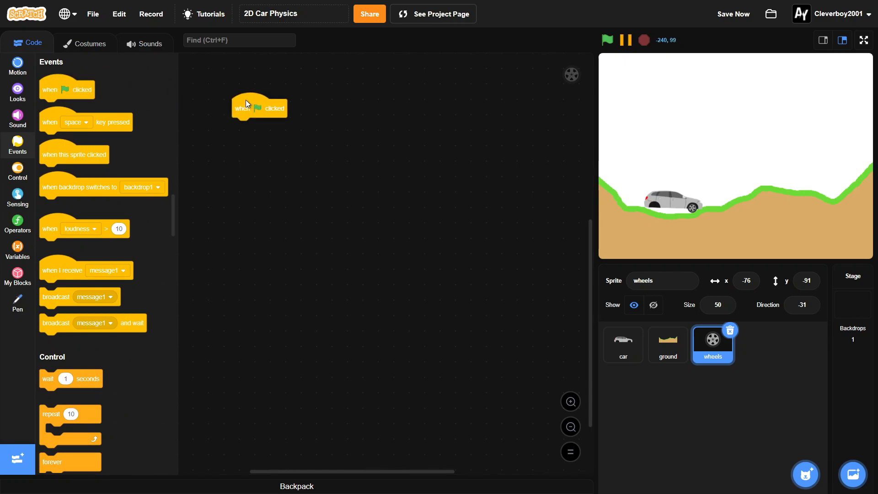
pyautogui.click(17, 250)
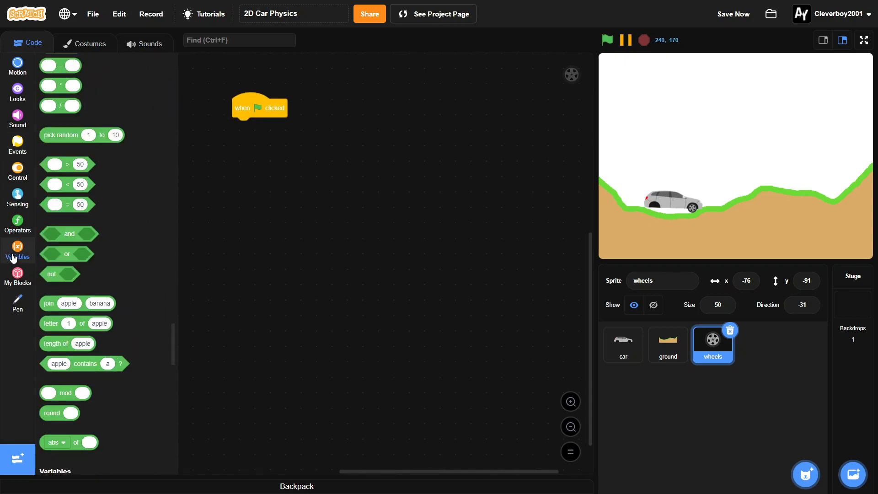
pyautogui.click(260, 127)
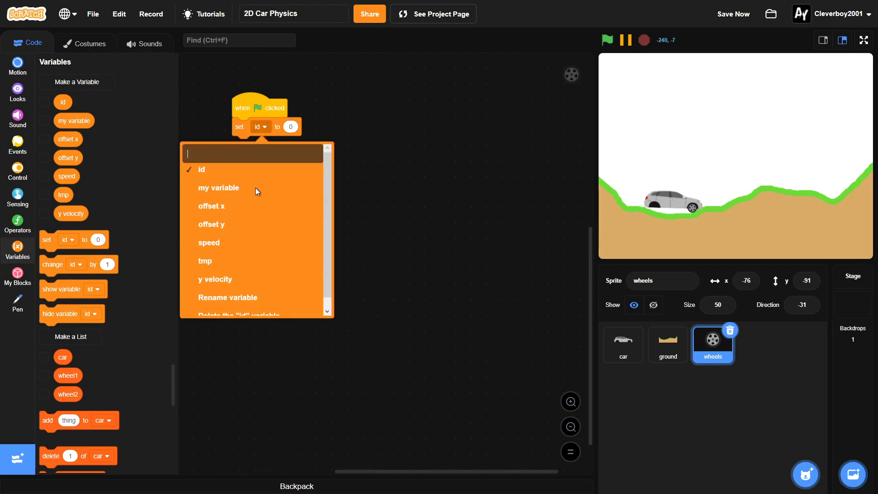
pyautogui.click(211, 206)
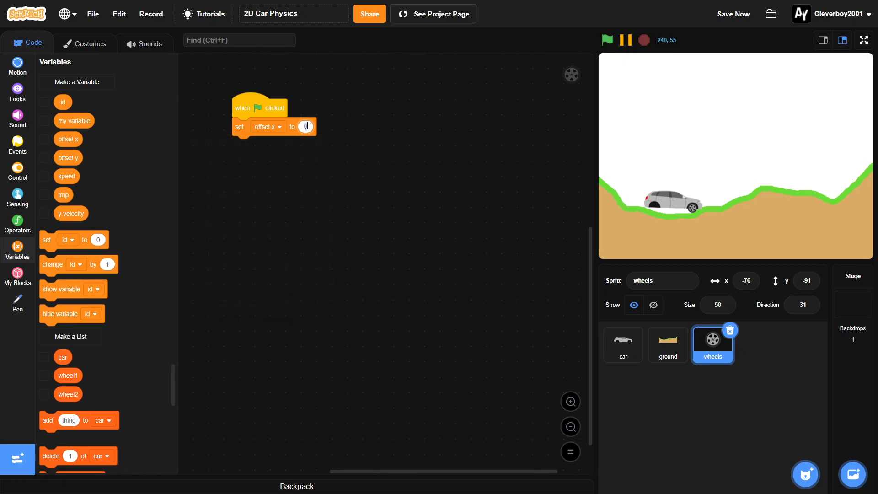
pyautogui.write('33')
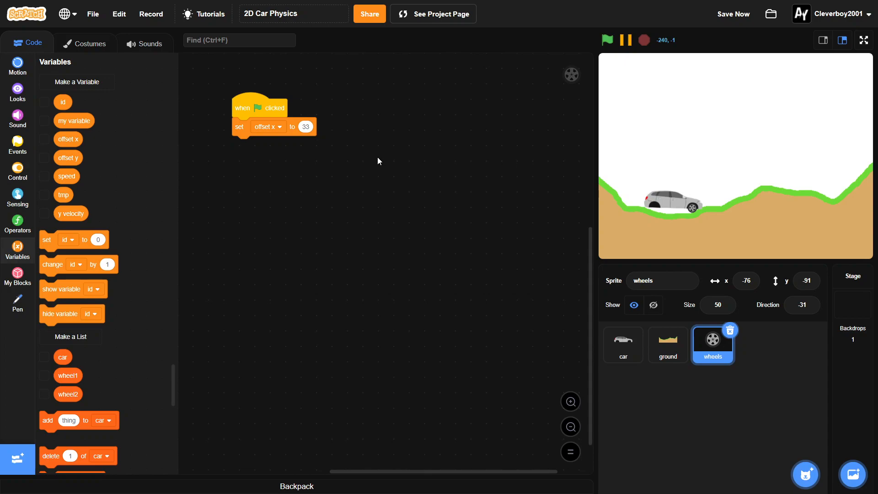
pyautogui.click(305, 127)
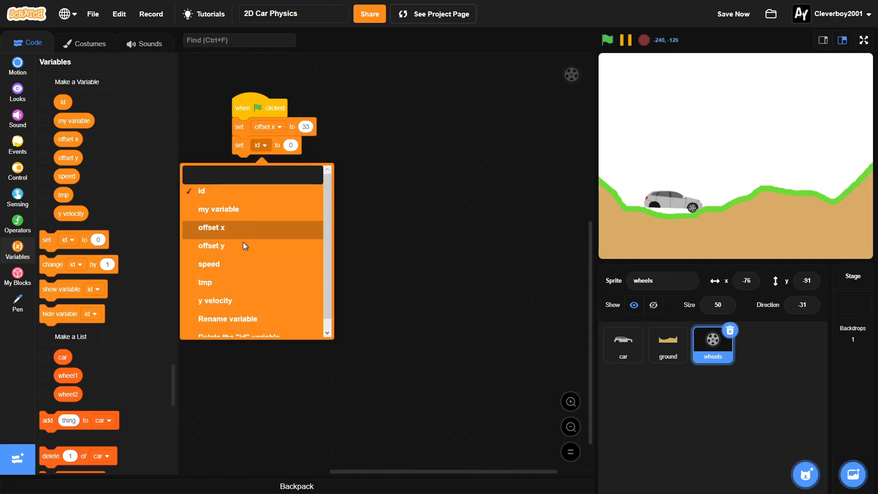
pyautogui.click(212, 246)
pyautogui.write('12')
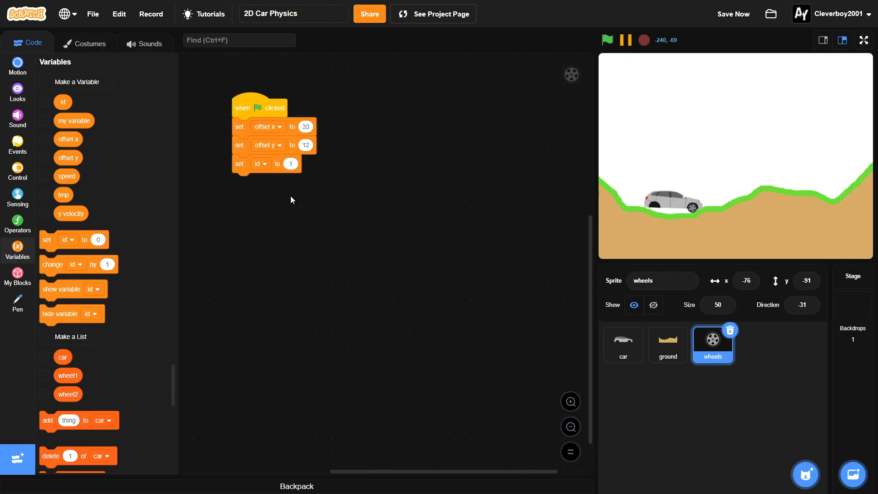
# - Go to car items 1 and 2, then change x by 0 − offset x and y by 0 − offset y
pyautogui.click(17, 90)
pyautogui.write('2')
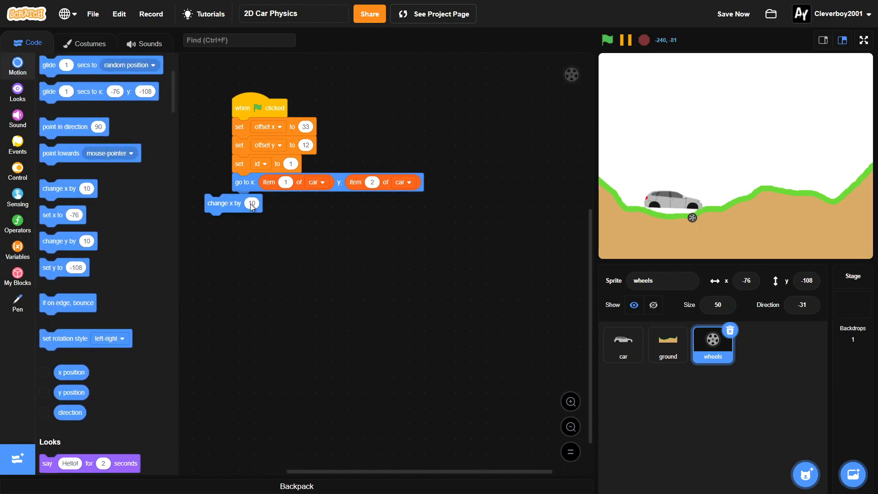
pyautogui.click(18, 224)
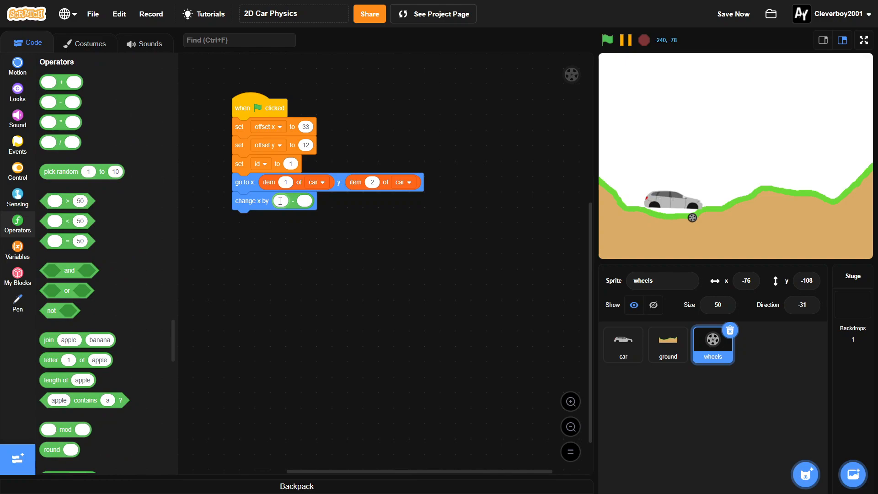
pyautogui.click(18, 249)
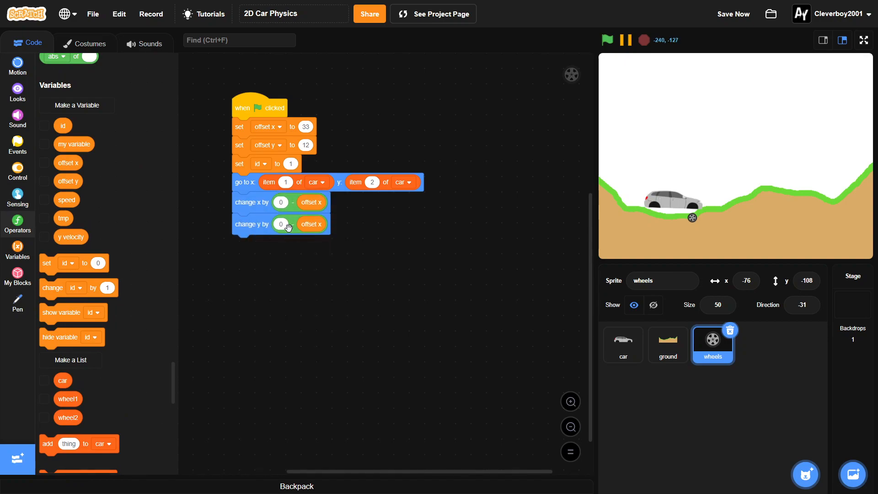
pyautogui.rightClick(311, 224)
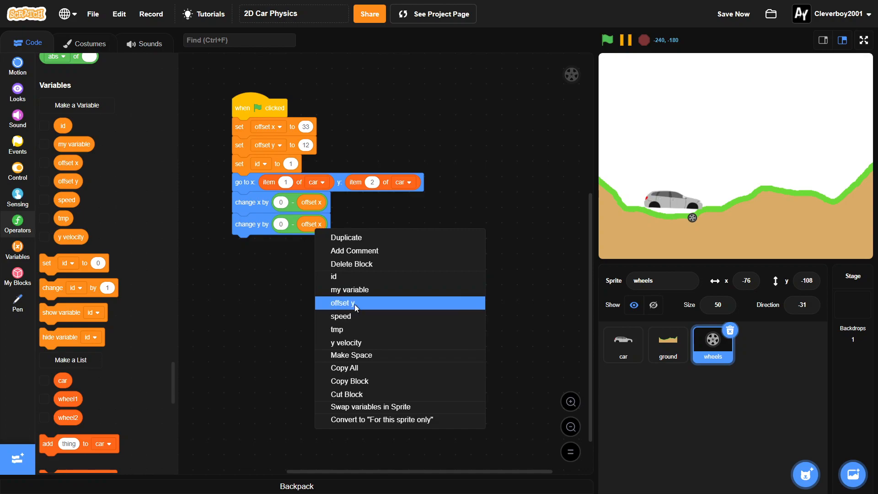
pyautogui.click(349, 303)
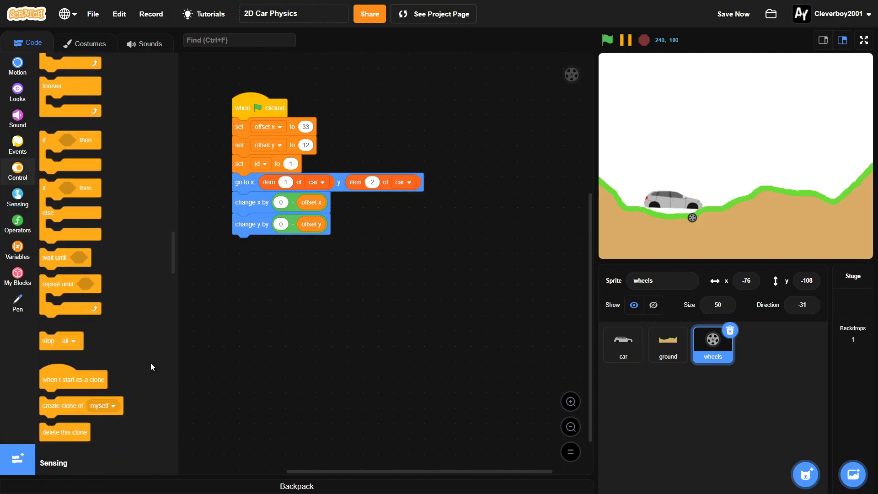
# - Add create clone and change x by offset x times 10 to the script
pyautogui.moveTo(81, 406); pyautogui.dragTo(274, 245)
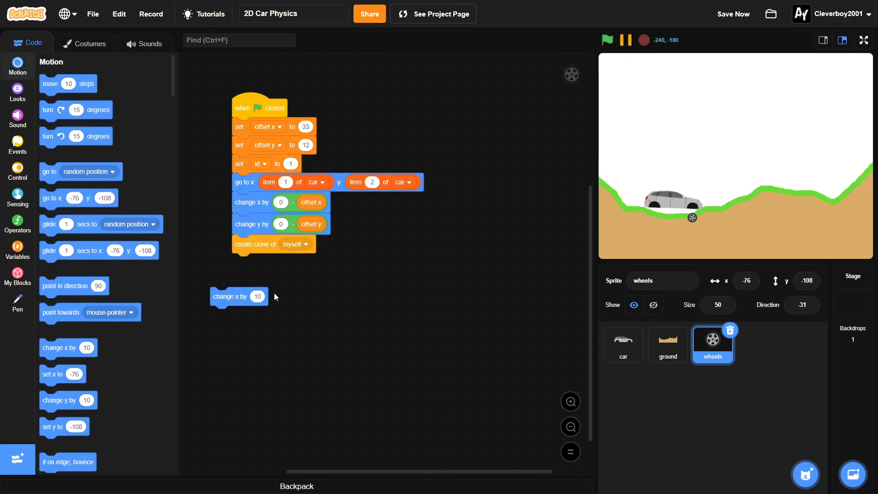
pyautogui.moveTo(238, 297); pyautogui.dragTo(261, 260)
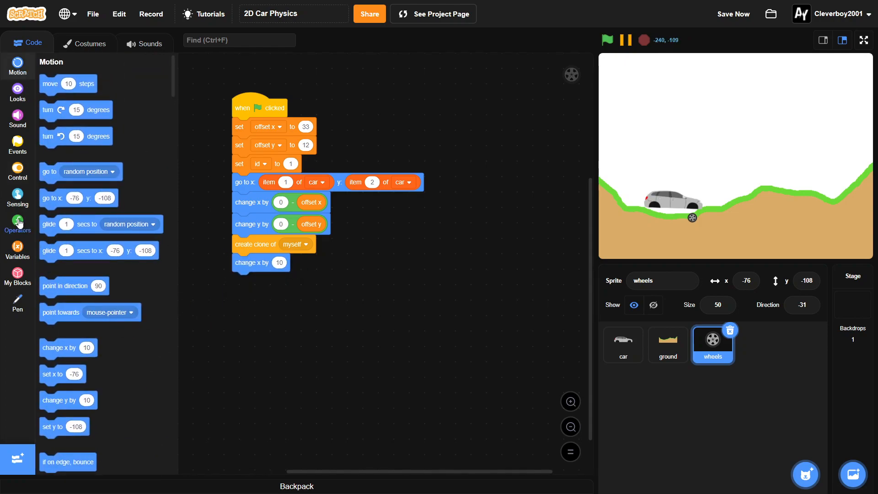
pyautogui.click(17, 222)
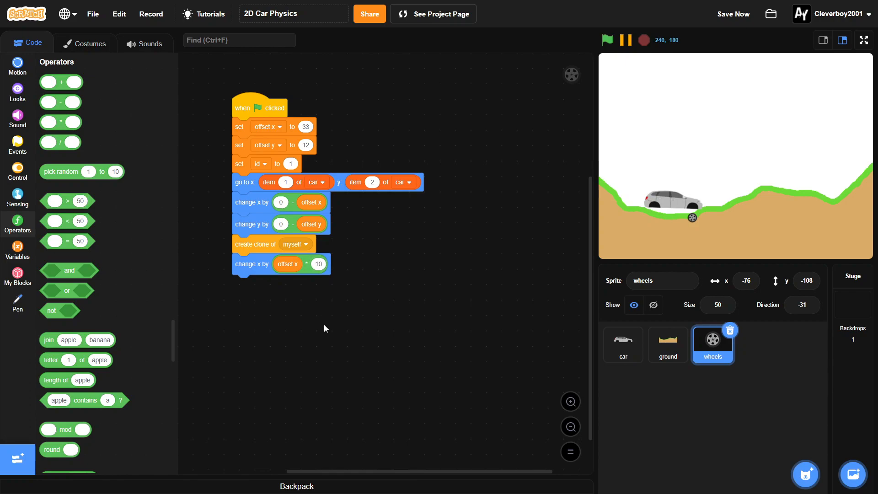
# - Change id by 1 and broadcast a new message named 'start'
pyautogui.click(17, 250)
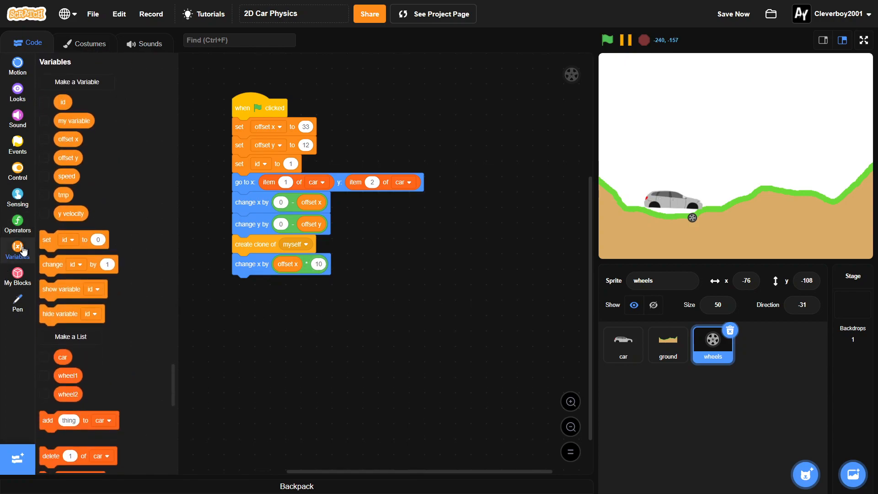
pyautogui.moveTo(78, 264); pyautogui.dragTo(271, 284)
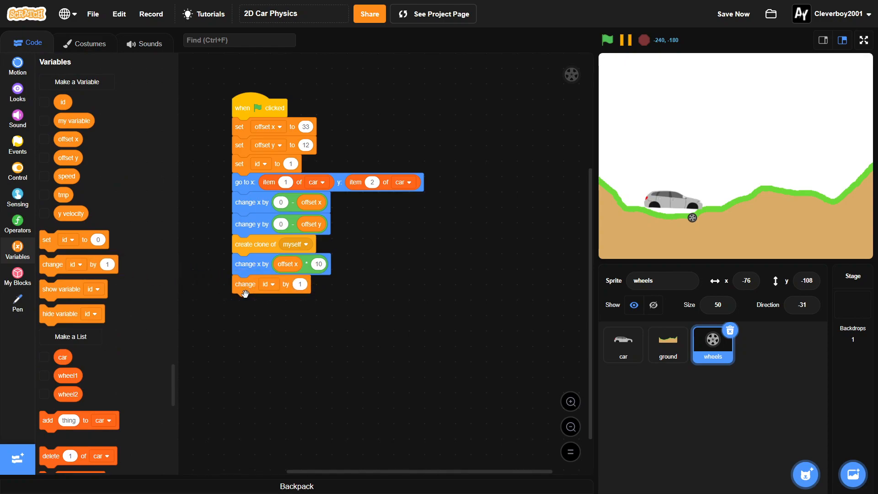
pyautogui.click(18, 143)
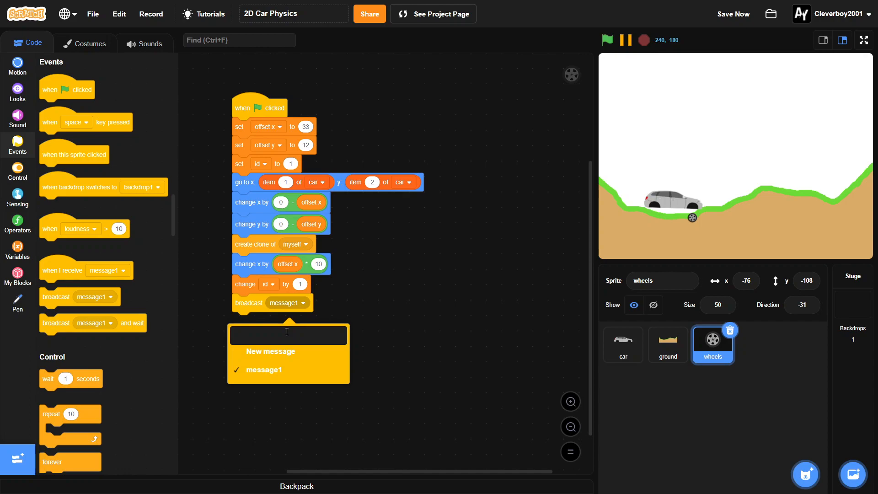
pyautogui.write('start')
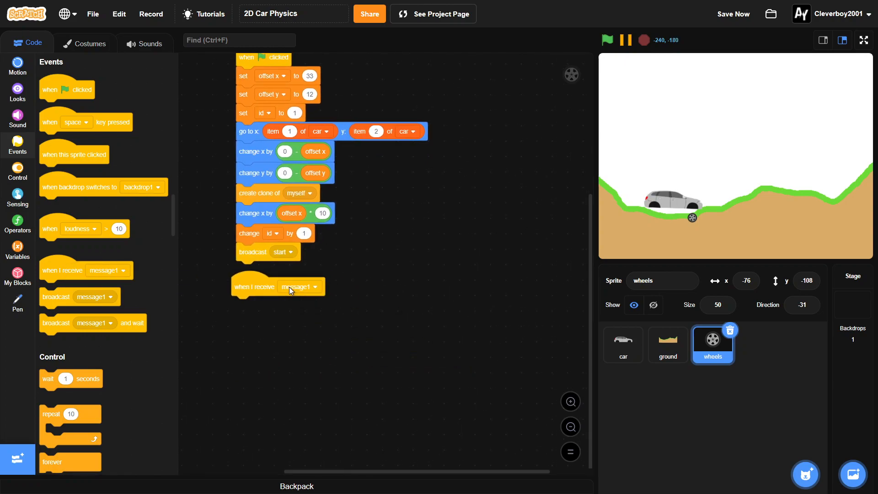
# - Make the hat 'when I receive start' and forever set tmp to the wheel's direction
pyautogui.click(314, 287)
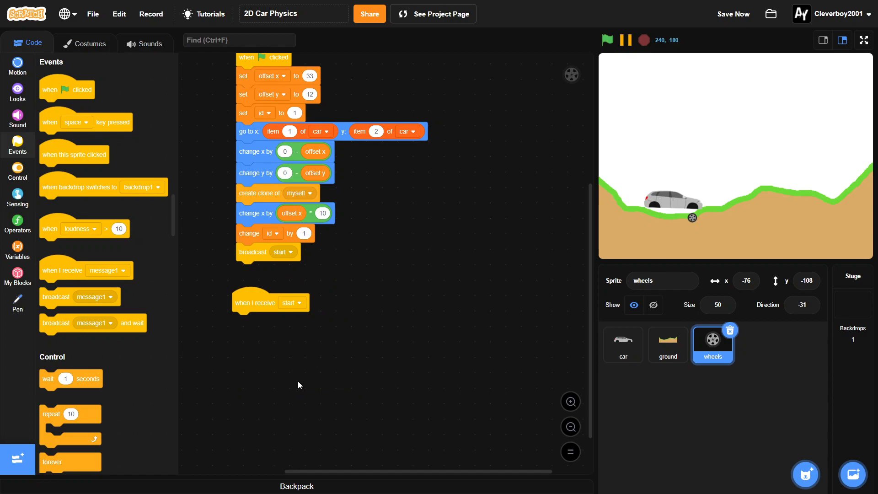
pyautogui.scroll(-3)
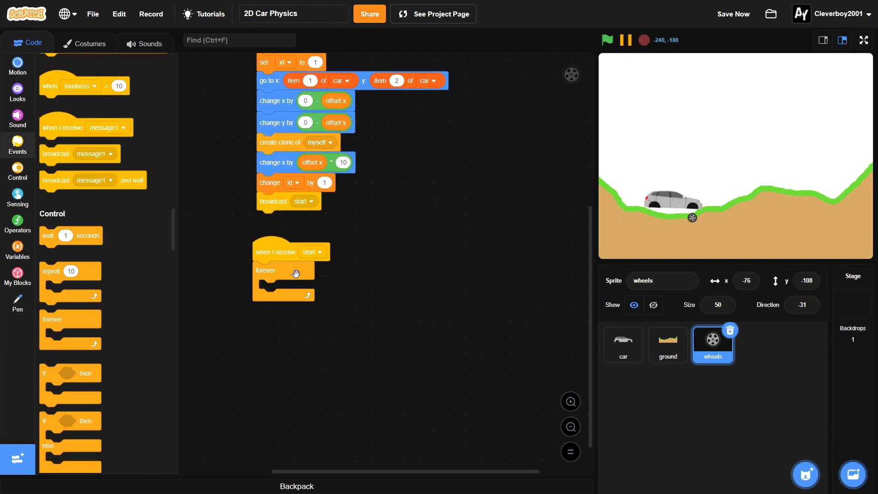
pyautogui.click(18, 249)
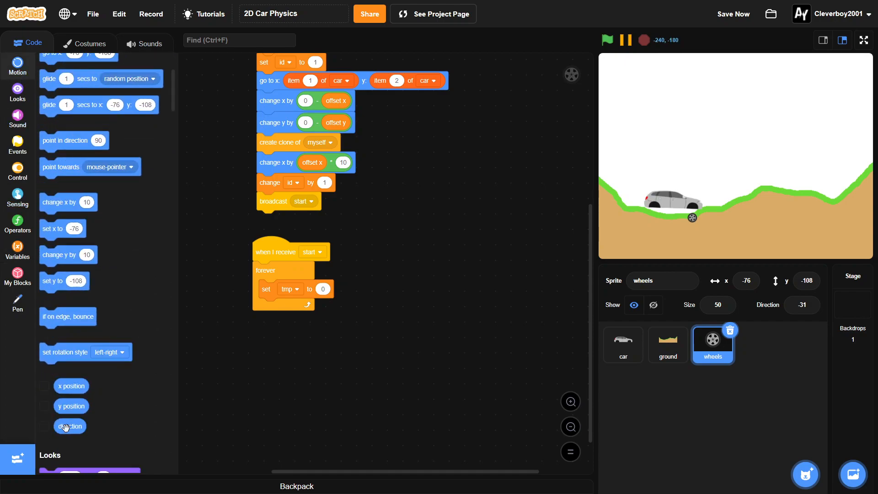
pyautogui.moveTo(69, 426); pyautogui.dragTo(331, 289)
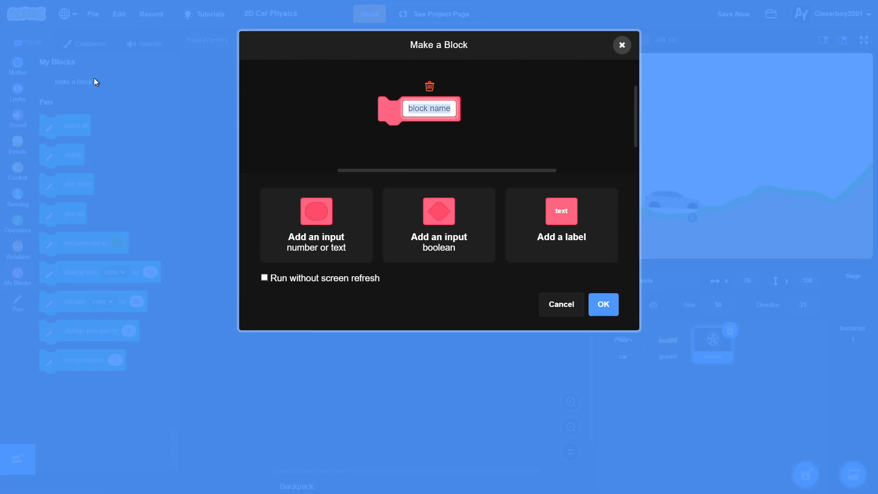
# - Create a 'position wheel' custom block and place its define hat beside the script
pyautogui.write('position')
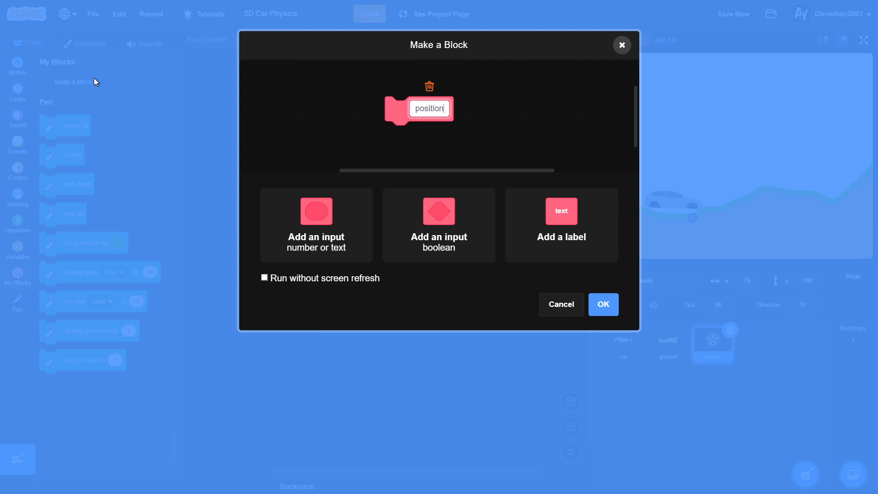
pyautogui.write('wheel')
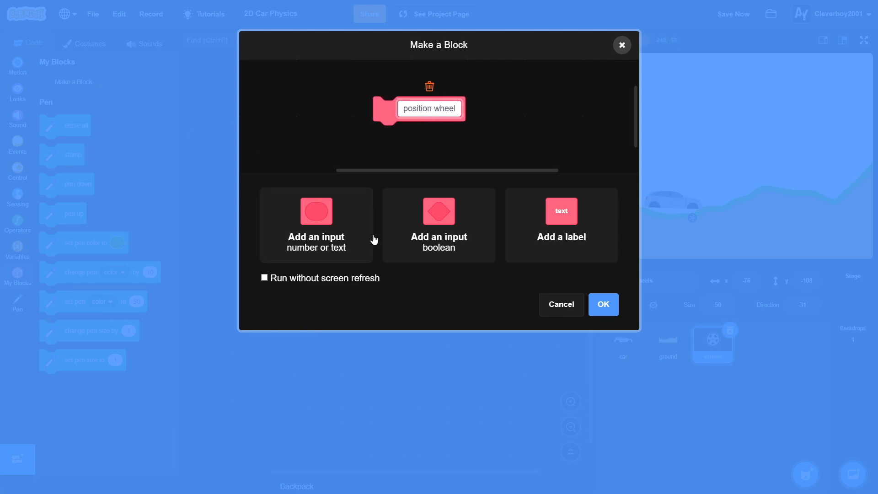
pyautogui.click(603, 304)
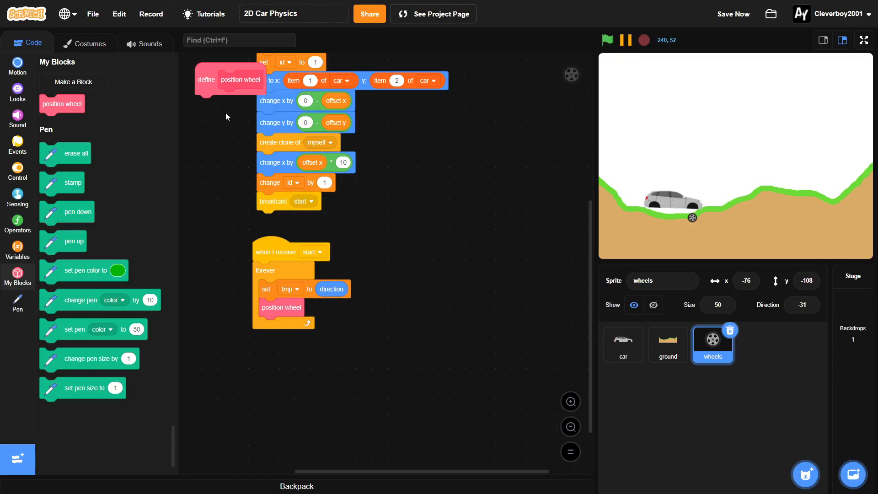
pyautogui.moveTo(229, 80); pyautogui.dragTo(388, 117)
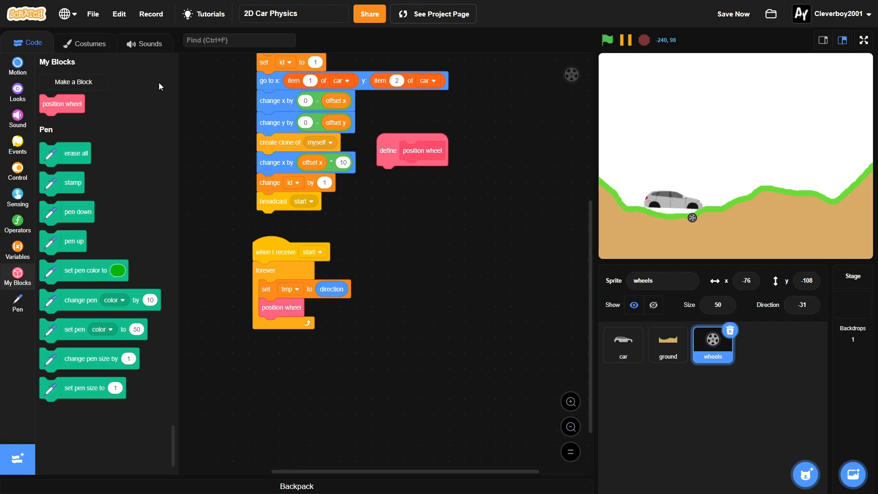
# - Define a 'collision script' custom block with Run without screen refresh ticked
pyautogui.click(72, 82)
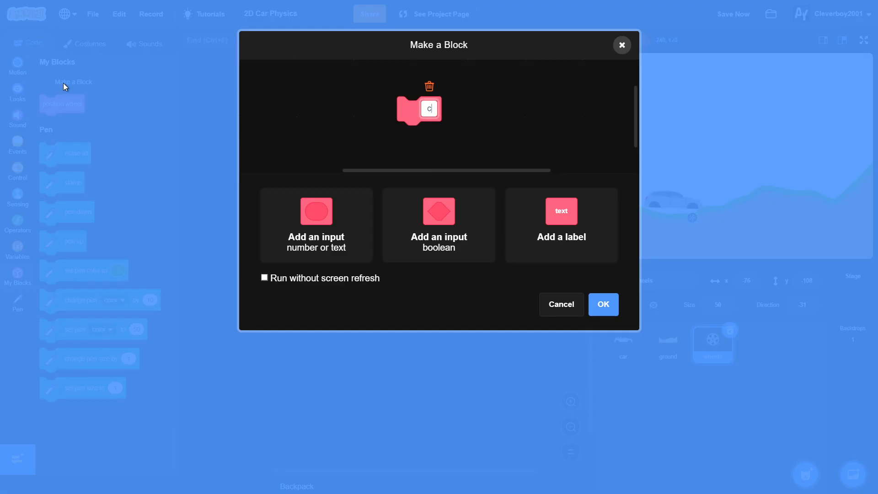
pyautogui.write('ollision')
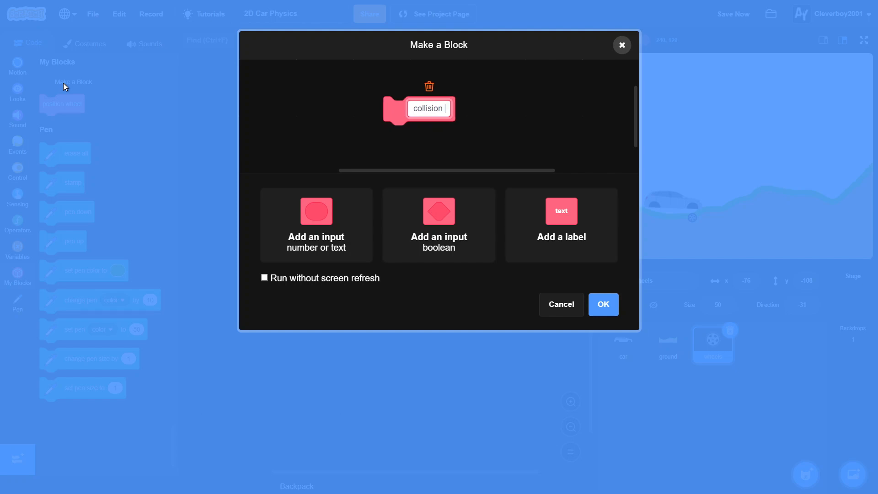
pyautogui.write('scrip')
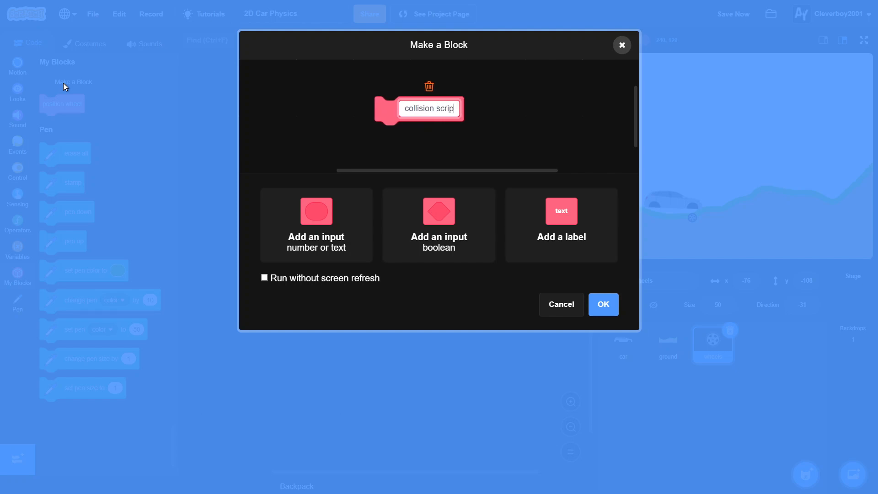
pyautogui.write('t')
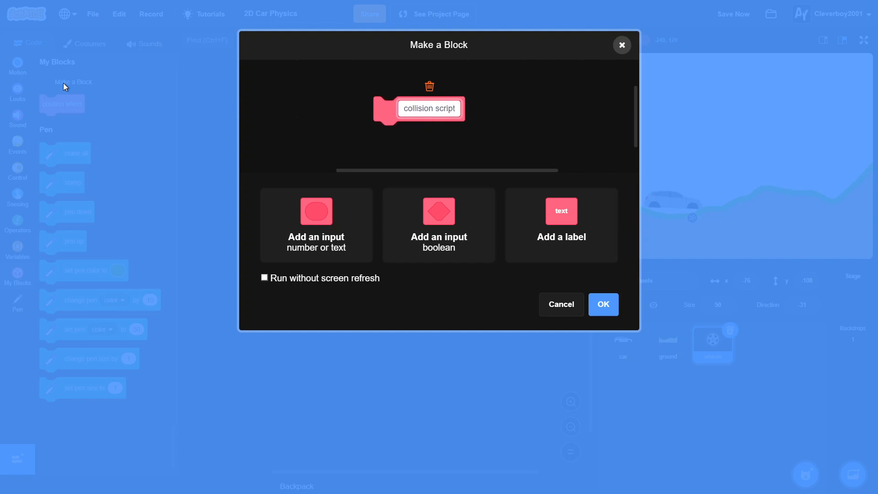
pyautogui.click(264, 278)
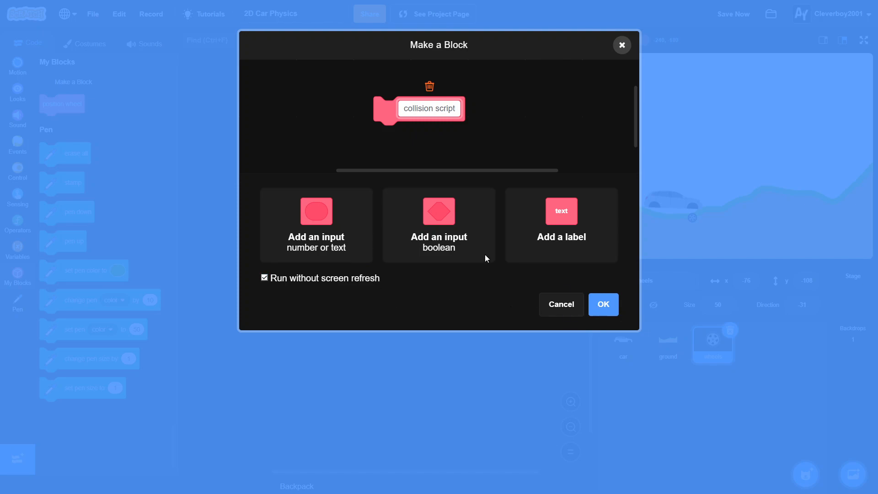
pyautogui.click(603, 304)
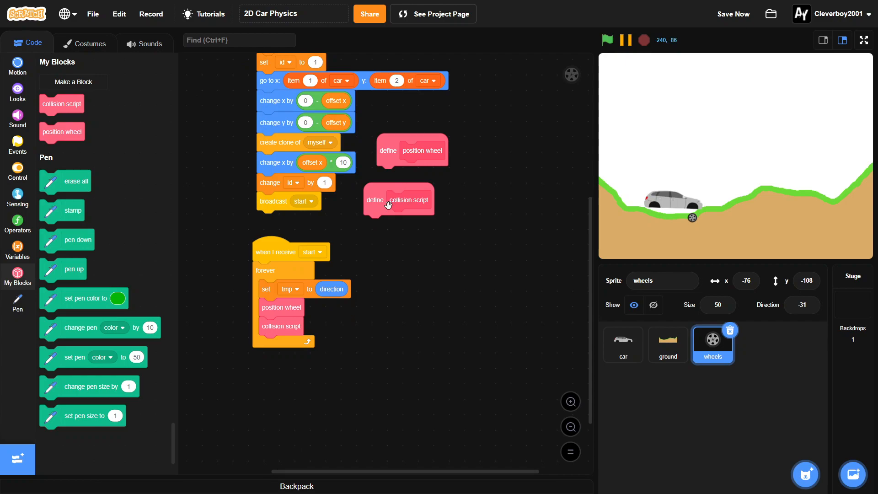
# - Add collision script, point in direction tmp, and turn by speed times 5 degrees
pyautogui.click(17, 63)
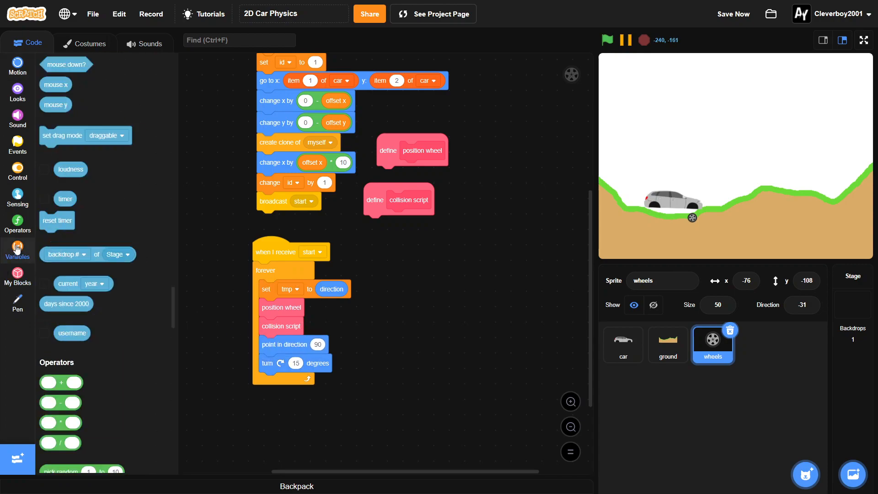
pyautogui.click(17, 250)
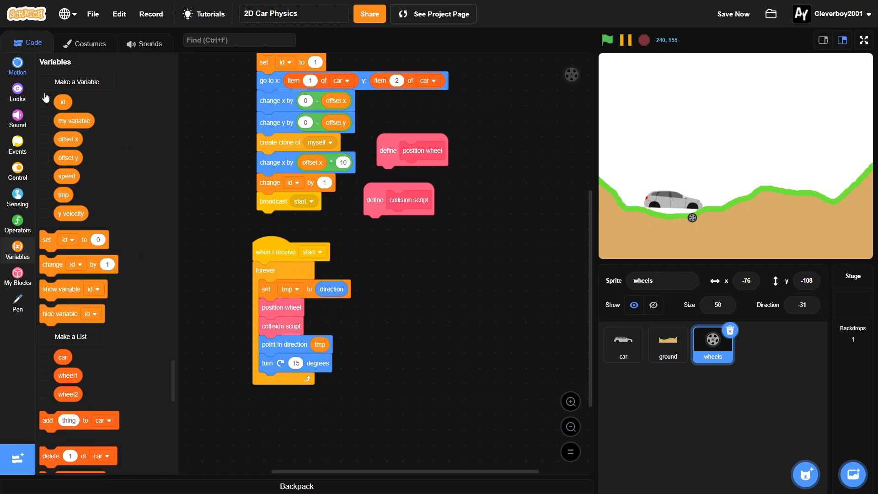
pyautogui.click(17, 222)
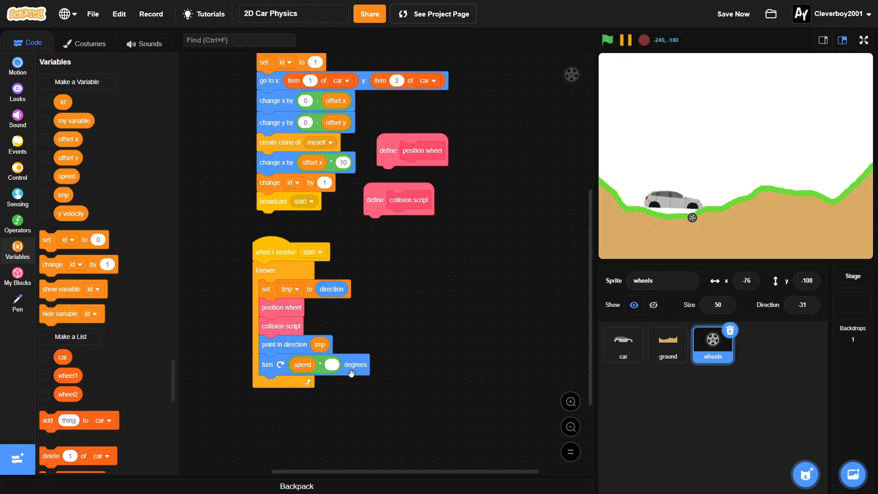
pyautogui.write('5')
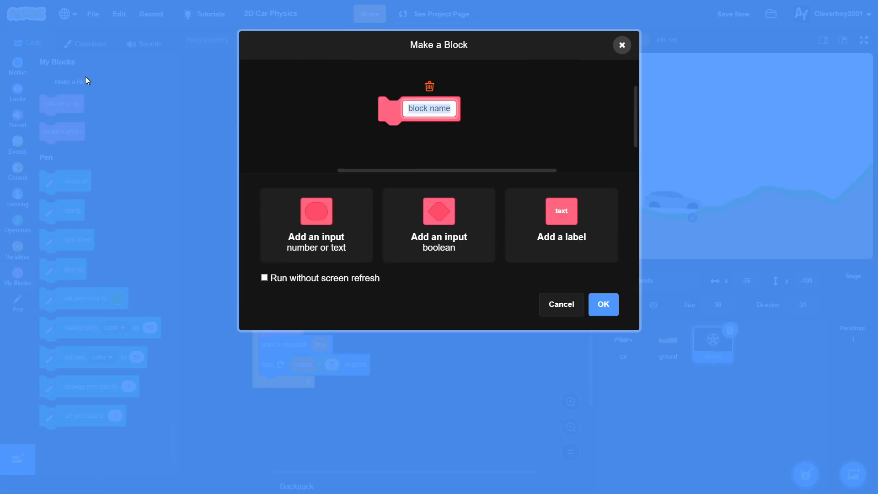
# - Create a 'save info' custom block and call it at the end of the start loop
pyautogui.write('save info')
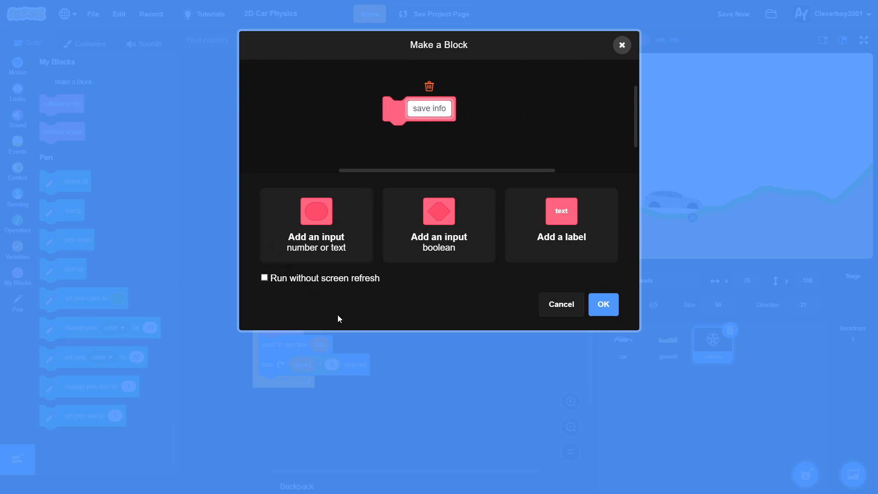
pyautogui.click(603, 304)
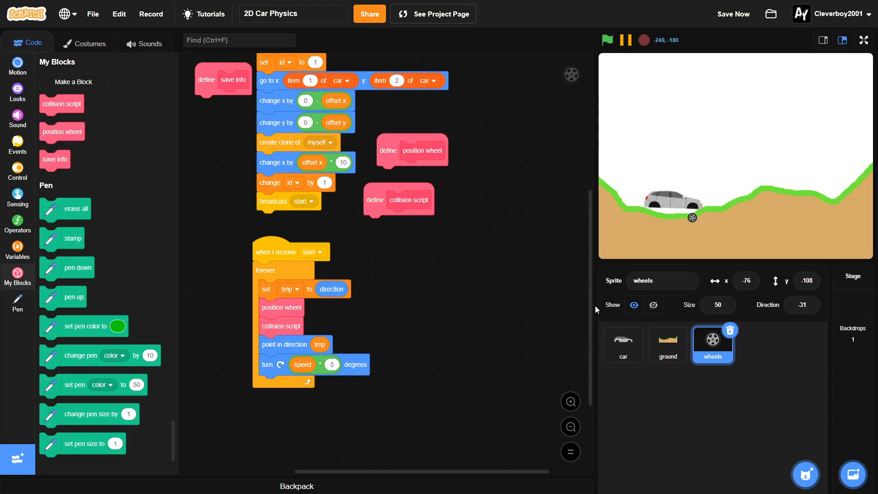
pyautogui.moveTo(54, 159); pyautogui.dragTo(225, 336)
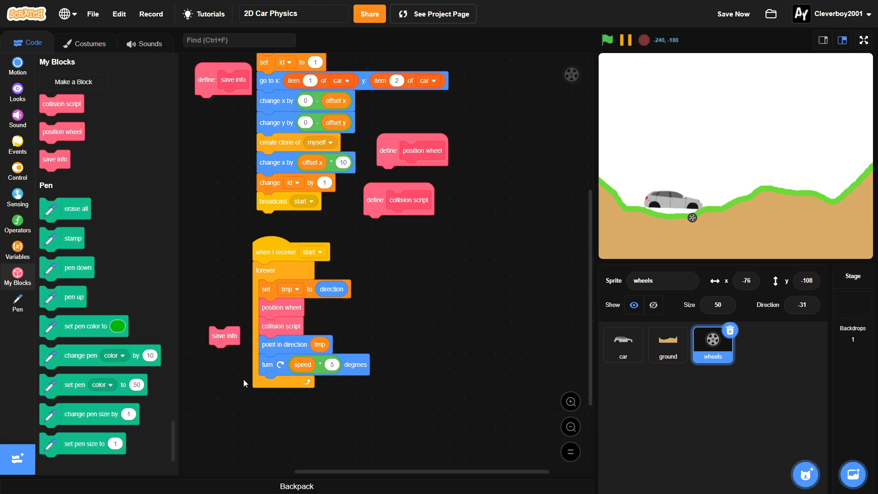
pyautogui.moveTo(224, 335); pyautogui.dragTo(275, 385)
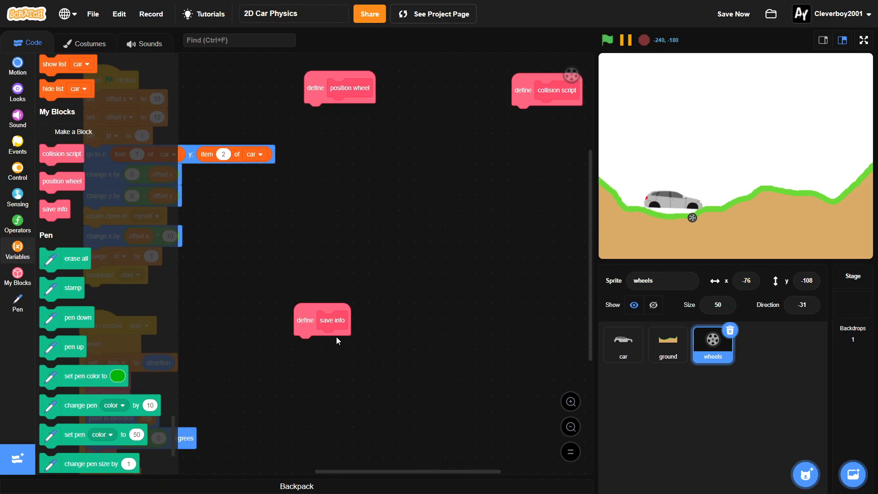
# - Give position wheel go to car items 1–2, point along item 3, turn 90, move
pyautogui.click(17, 66)
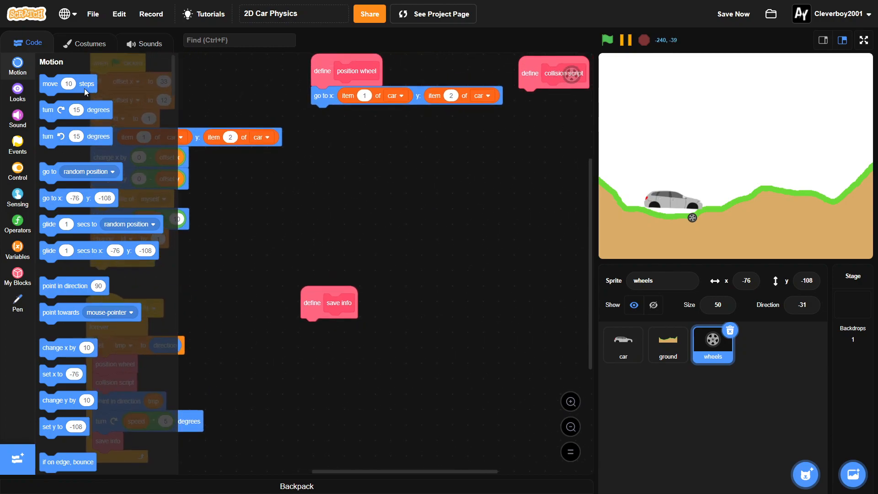
pyautogui.moveTo(72, 286); pyautogui.dragTo(347, 135)
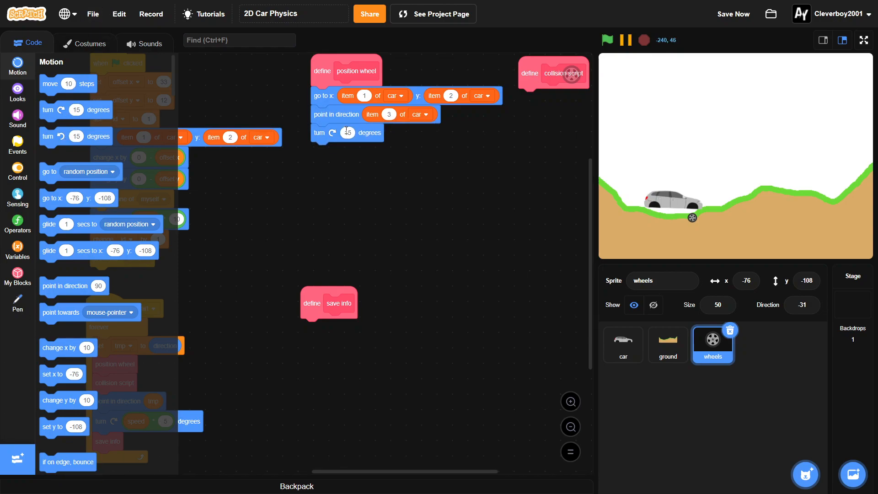
pyautogui.write('90')
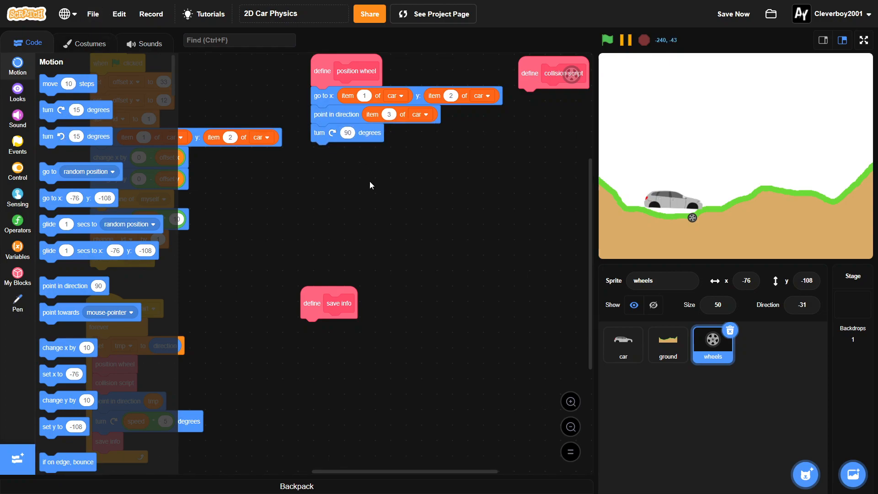
pyautogui.moveTo(68, 83); pyautogui.dragTo(241, 102)
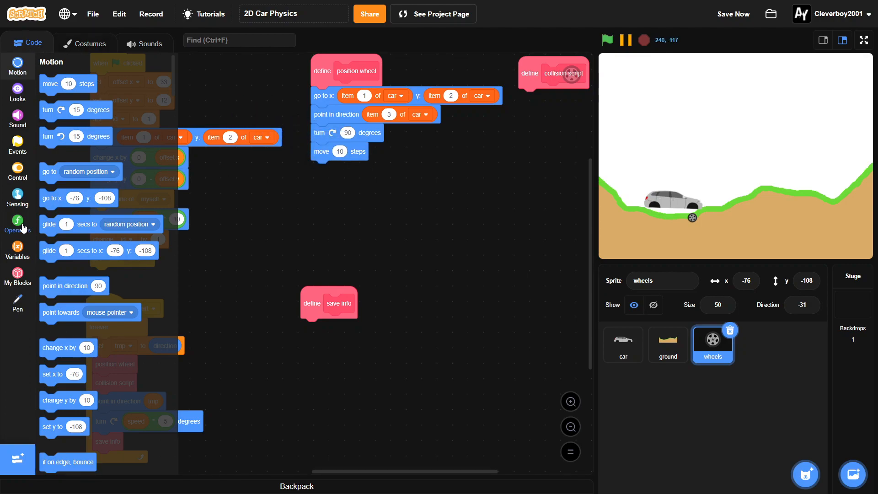
pyautogui.click(18, 250)
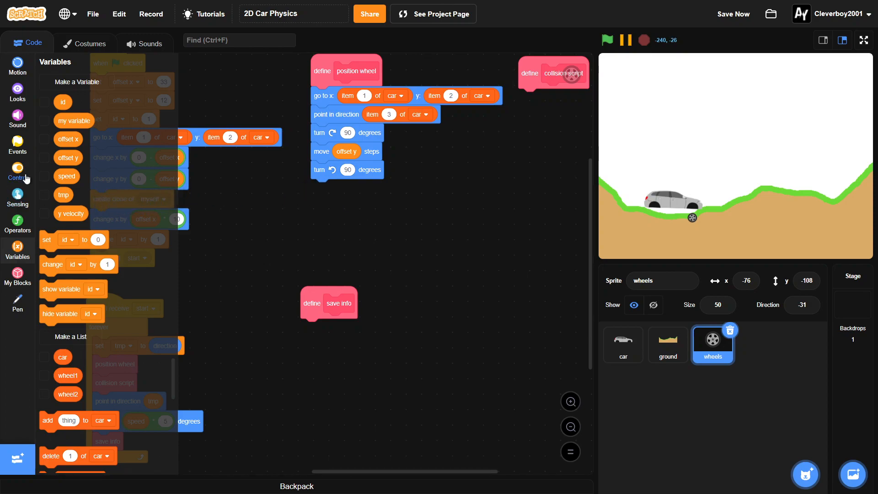
# - Move offset y, turn back 90, then if id = 1 move 0 − offset x, else offset x
pyautogui.click(17, 171)
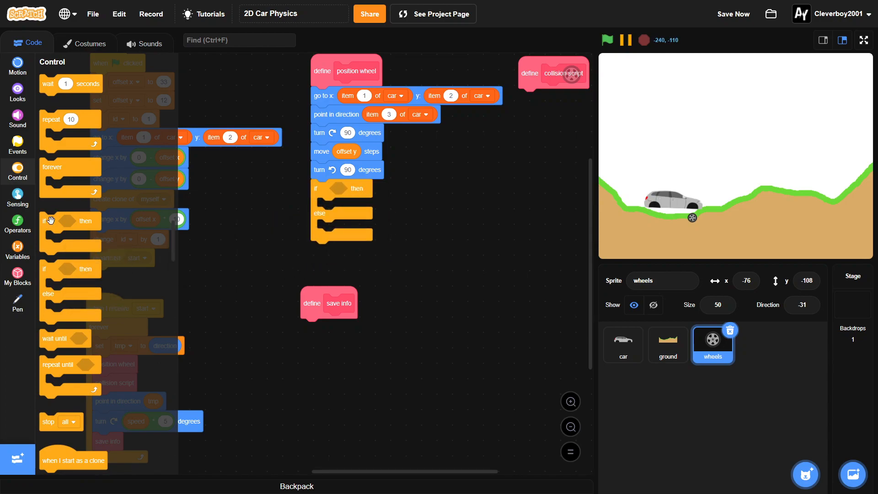
pyautogui.click(17, 223)
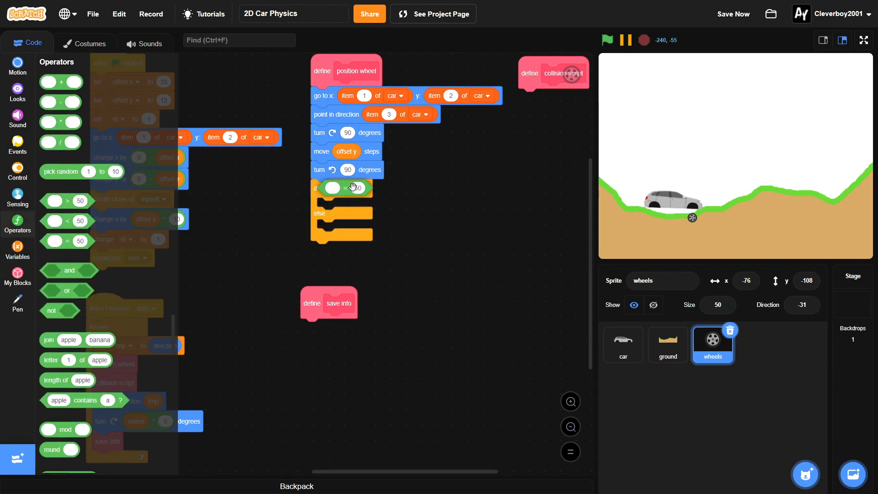
pyautogui.click(17, 251)
pyautogui.write('1')
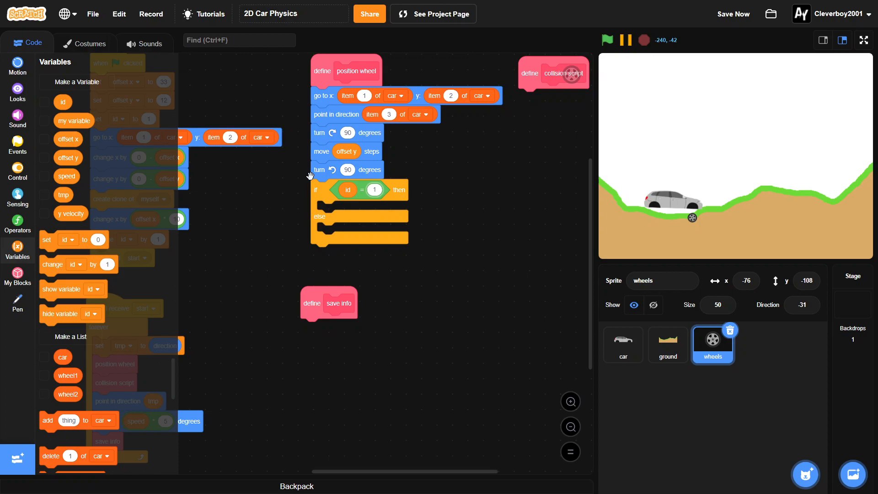
pyautogui.click(17, 63)
pyautogui.write('0')
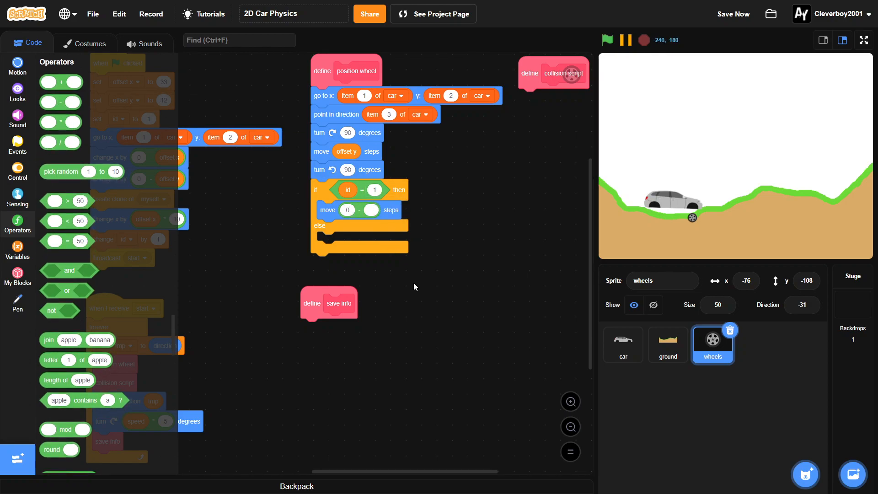
pyautogui.click(18, 246)
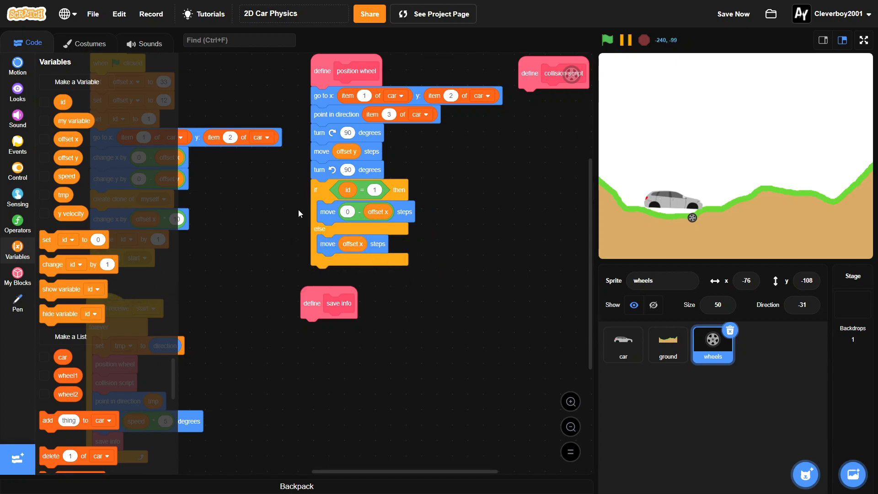
pyautogui.moveTo(476, 211)
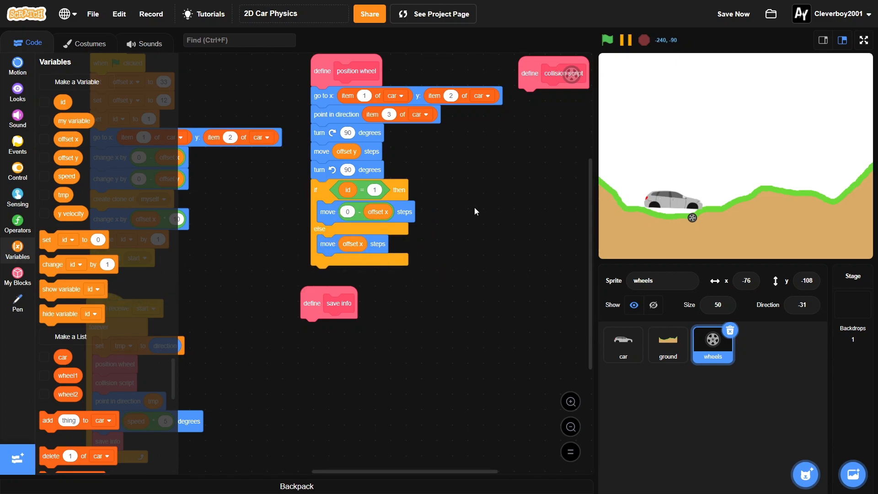
pyautogui.moveTo(472, 207)
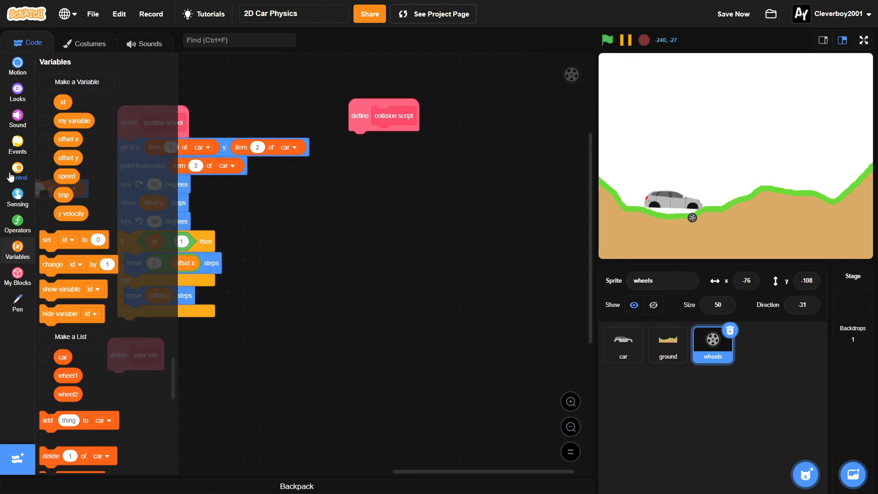
# - Add an if touching ground branch that points the wheel in direction item 3 of car minus 90
pyautogui.click(17, 165)
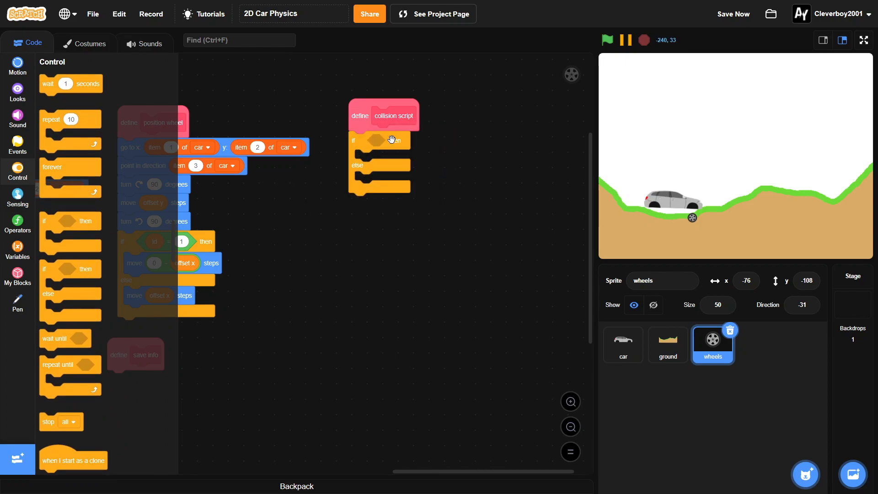
pyautogui.click(17, 199)
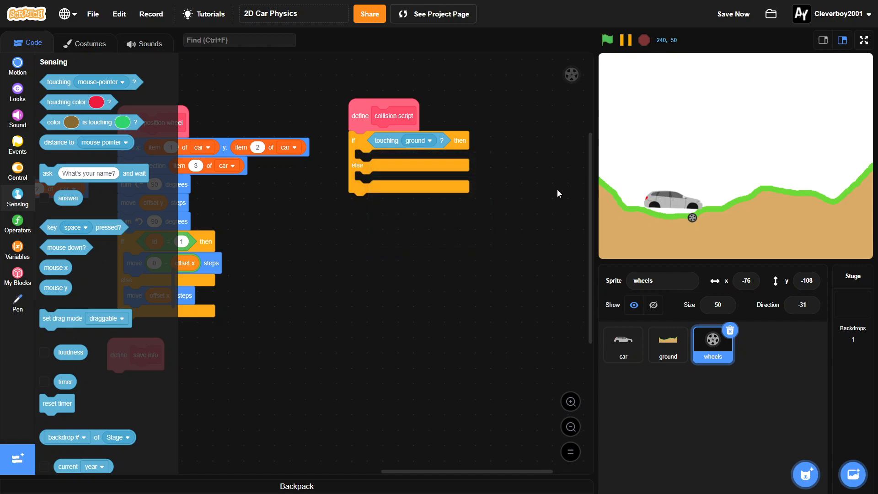
pyautogui.moveTo(354, 169)
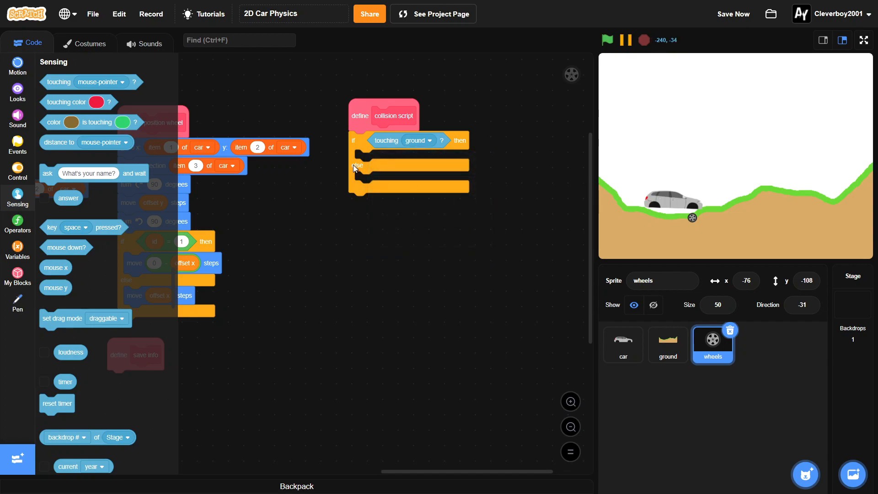
pyautogui.click(17, 64)
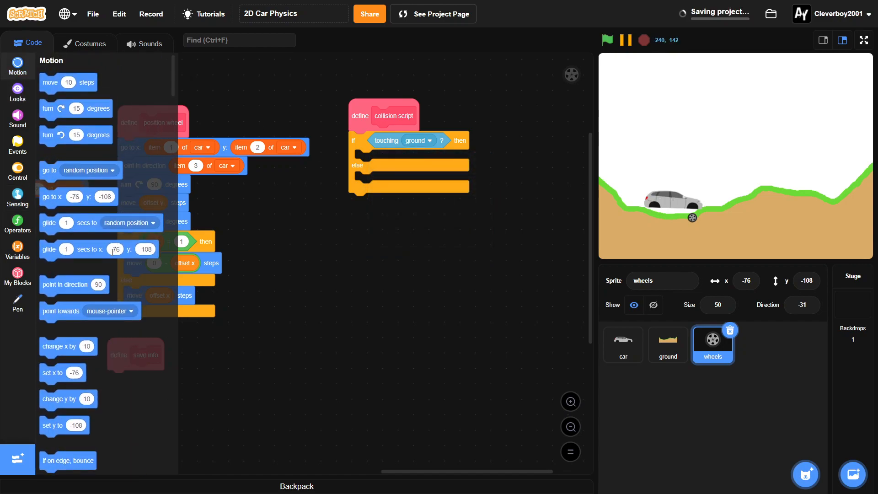
pyautogui.moveTo(74, 285); pyautogui.dragTo(410, 182)
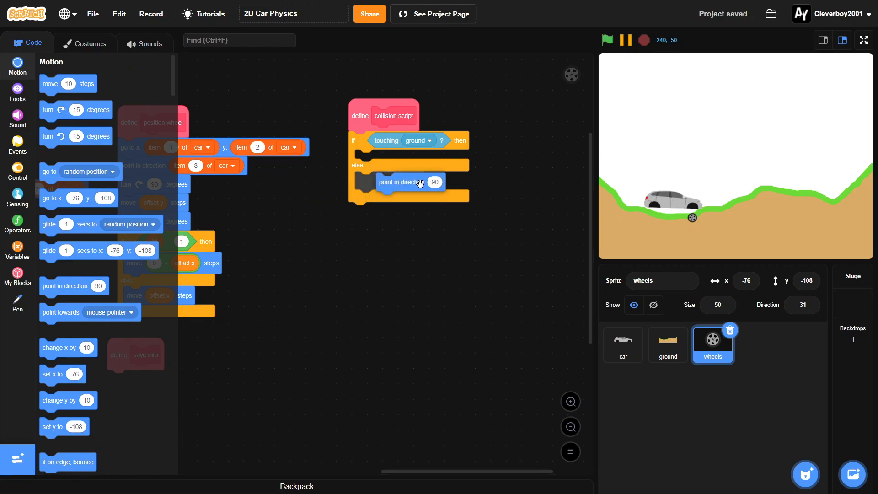
pyautogui.moveTo(420, 182); pyautogui.dragTo(389, 159)
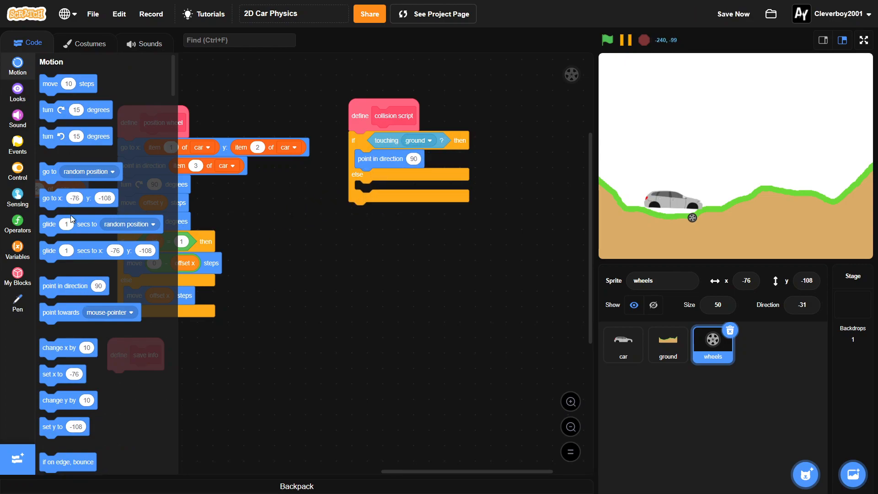
# - Add a repeat until not touching ground loop that moves the wheel 0.5
pyautogui.click(17, 223)
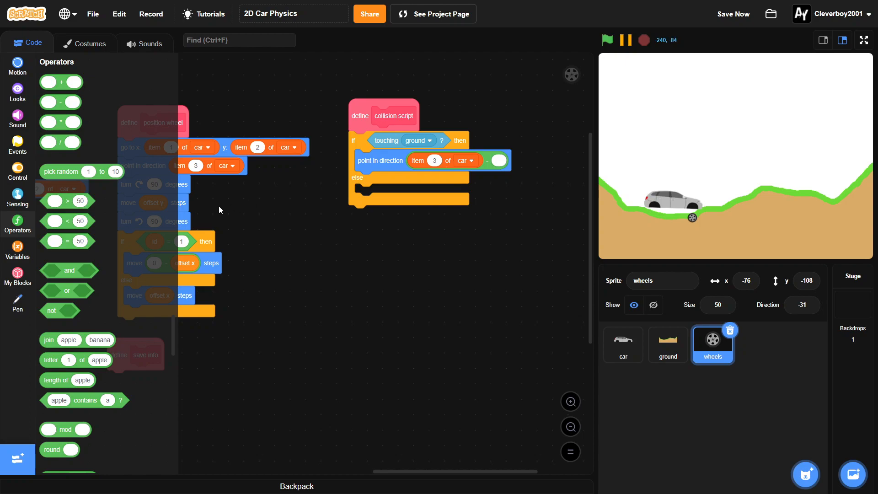
pyautogui.click(18, 174)
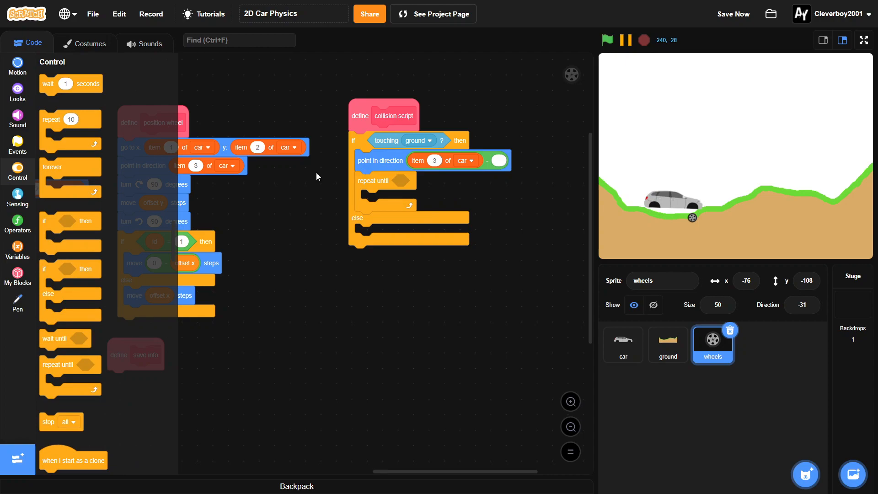
pyautogui.click(17, 222)
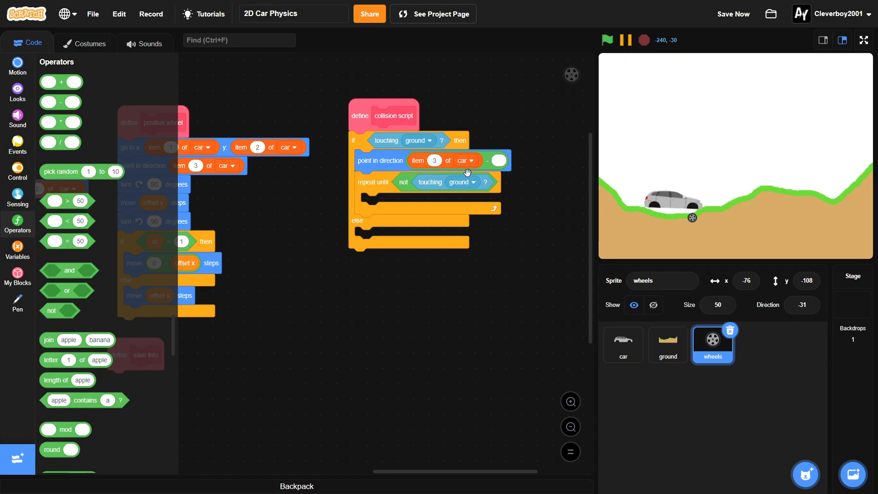
pyautogui.click(17, 64)
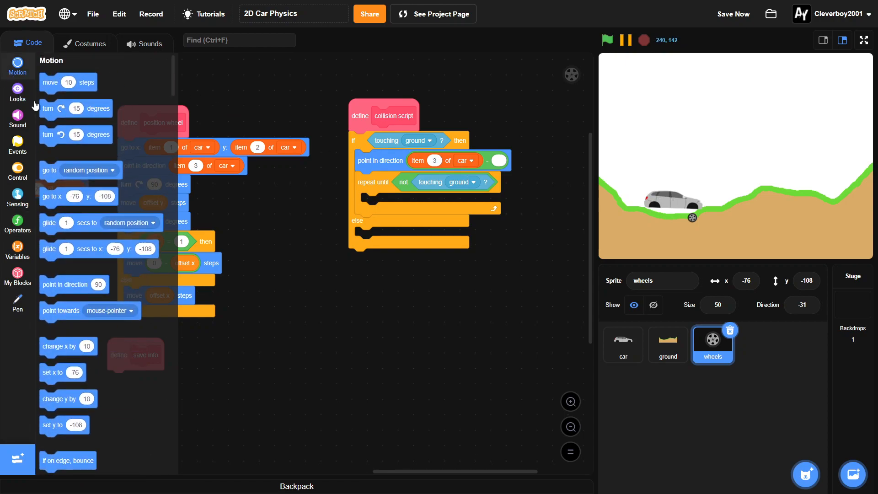
pyautogui.moveTo(67, 83); pyautogui.dragTo(390, 202)
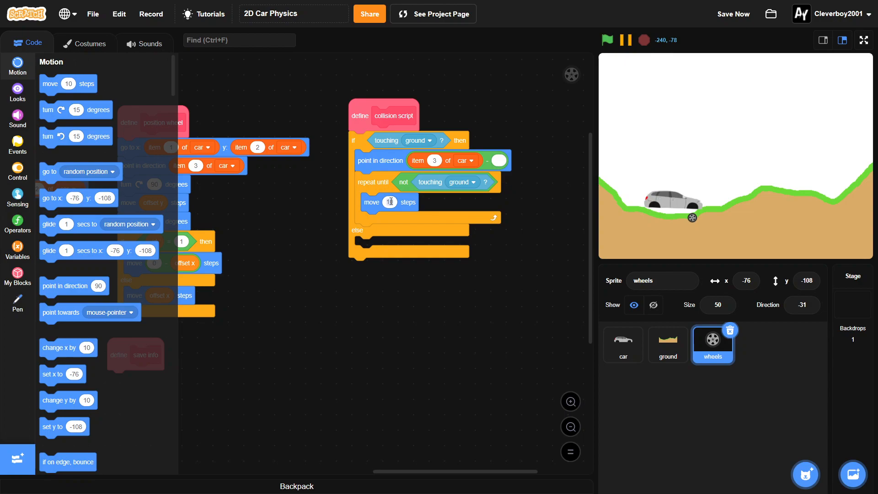
pyautogui.write('0.5')
pyautogui.click(500, 160)
pyautogui.write('90')
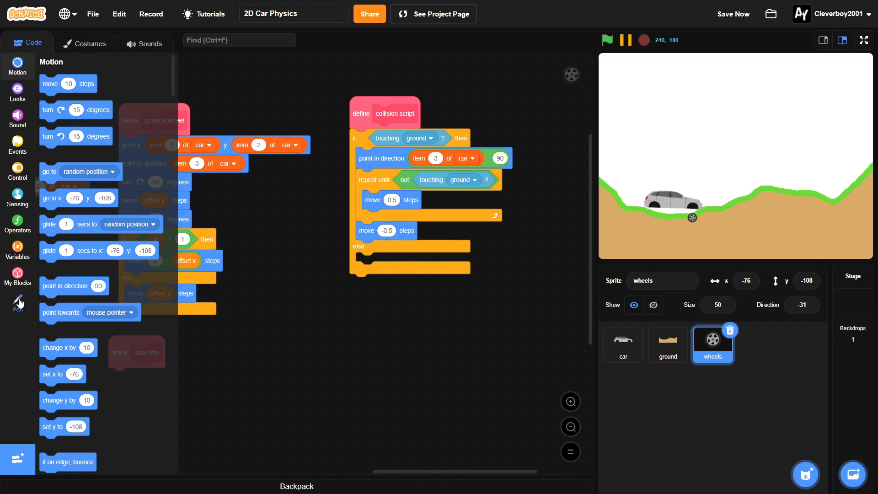
# - Set y velocity to 0 after the push-up
pyautogui.click(17, 250)
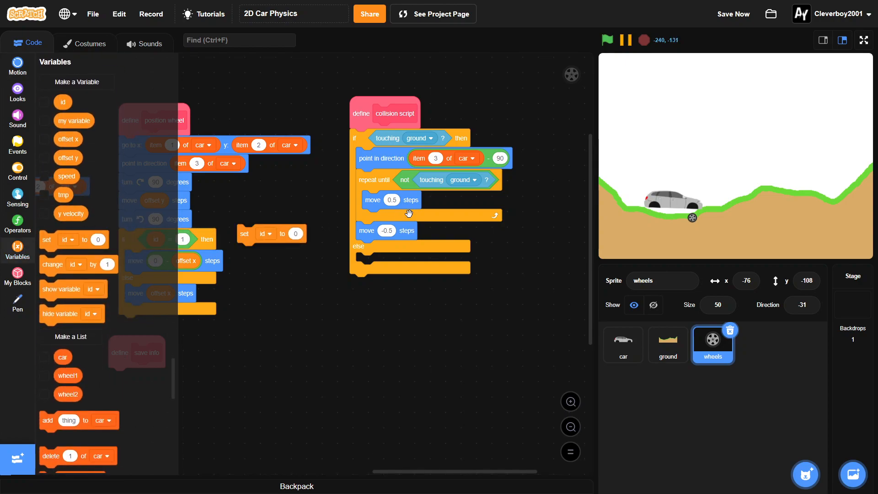
pyautogui.click(384, 249)
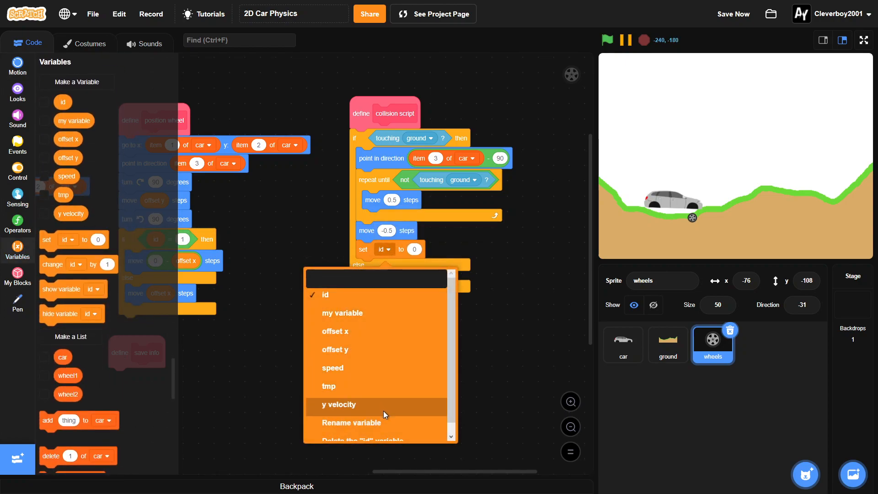
pyautogui.click(339, 405)
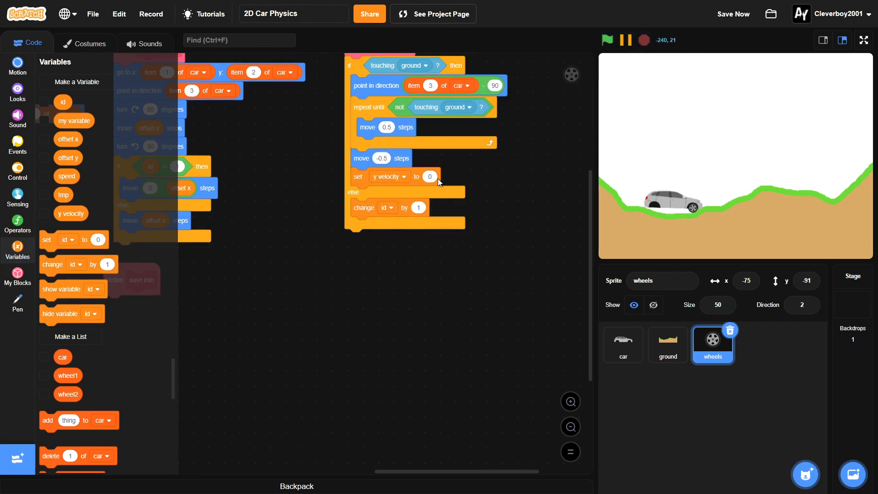
# - In the else branch, change y velocity by -0.2 and change y by y velocity
pyautogui.click(387, 207)
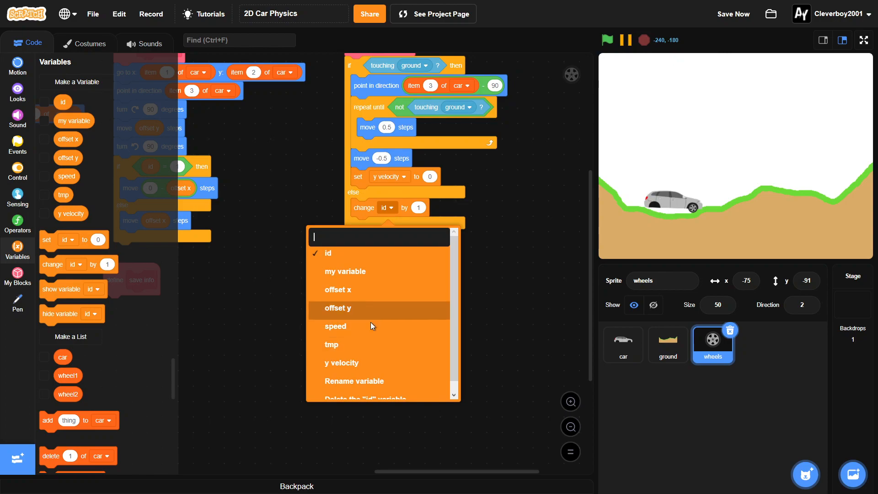
pyautogui.click(342, 362)
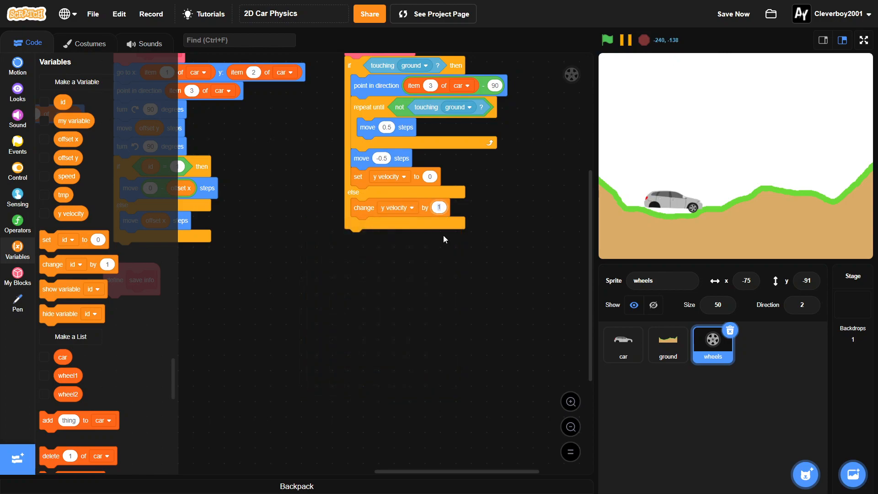
pyautogui.write('-0.2')
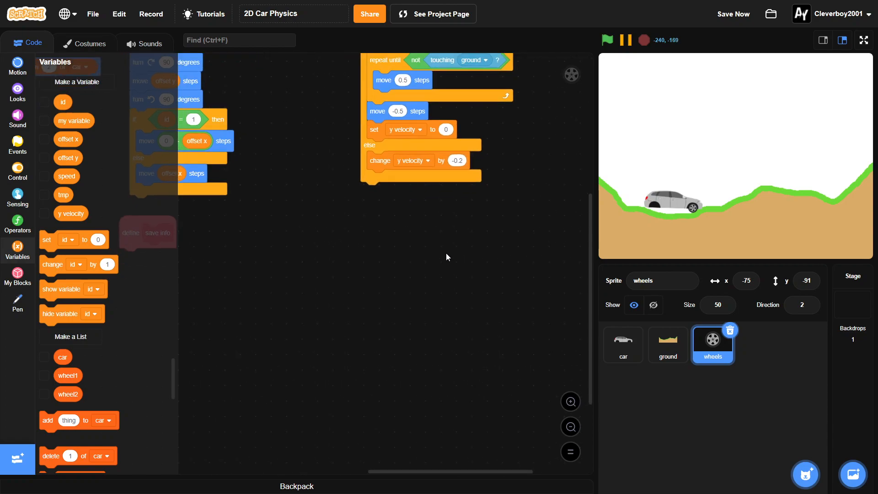
pyautogui.click(17, 63)
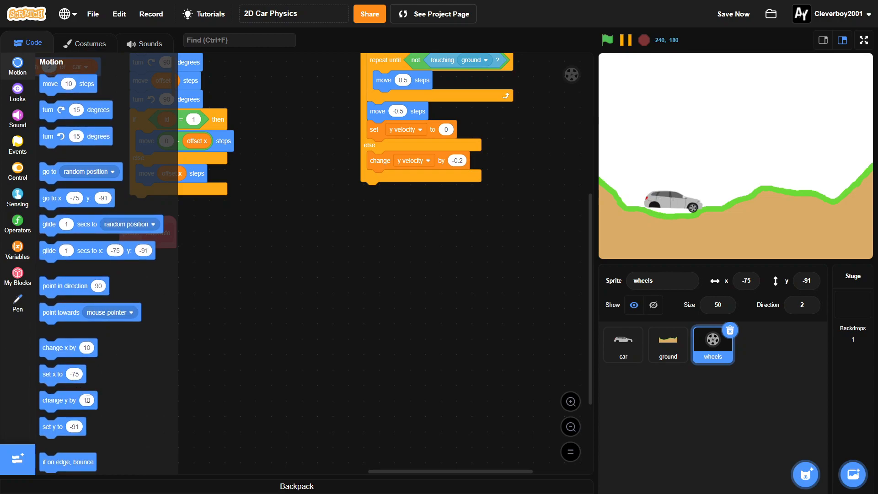
pyautogui.click(18, 250)
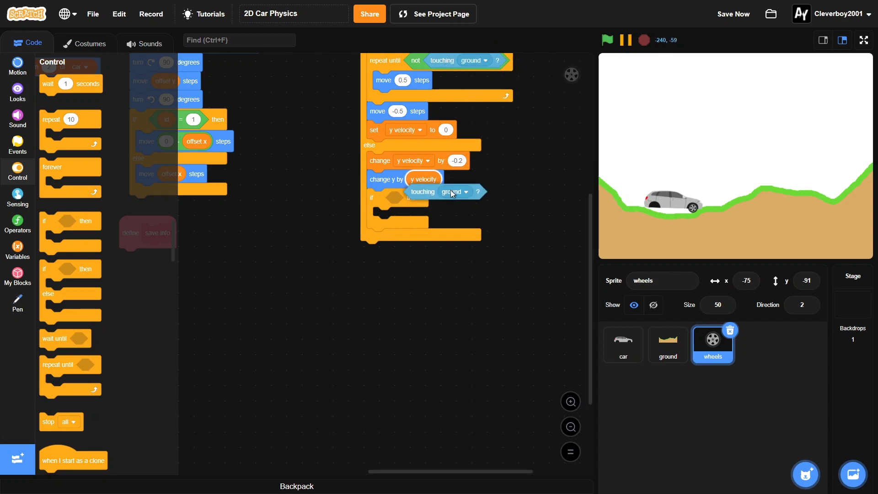
# - Add an inner touching ground check that sets y velocity to its absolute value, changes y, then zeroes it
pyautogui.moveTo(441, 192); pyautogui.dragTo(403, 197)
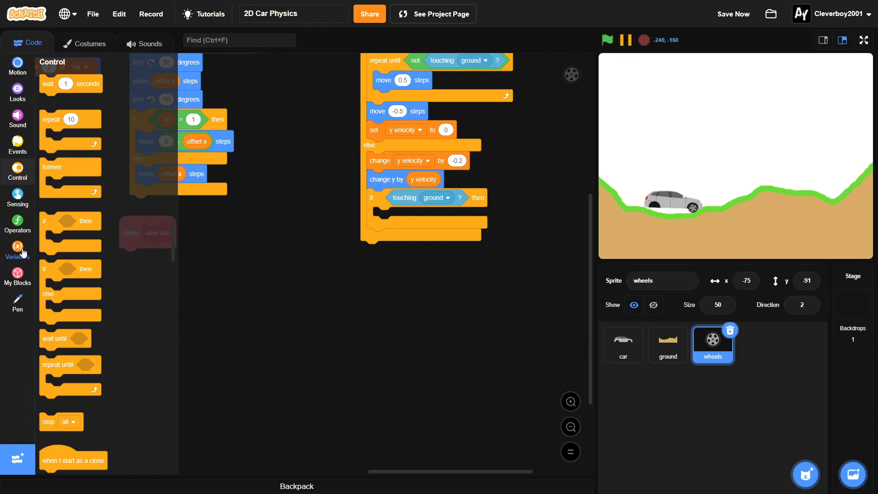
pyautogui.click(400, 217)
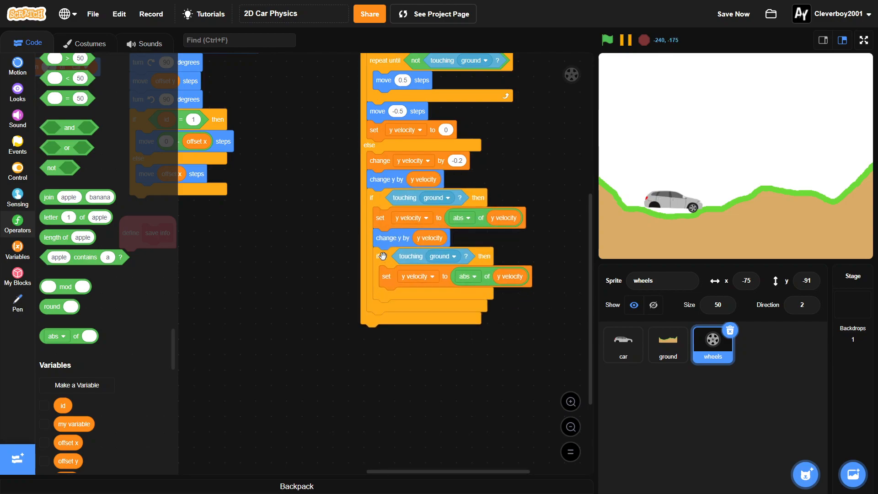
pyautogui.moveTo(392, 256); pyautogui.dragTo(402, 277)
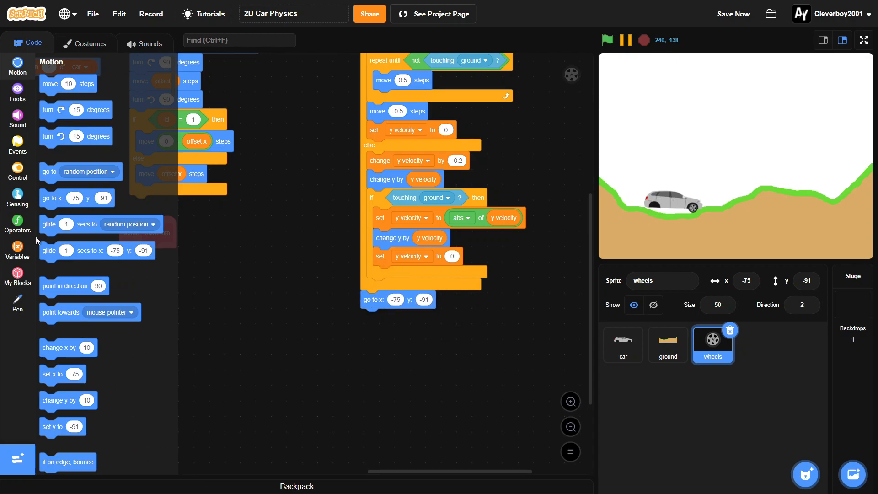
pyautogui.click(17, 224)
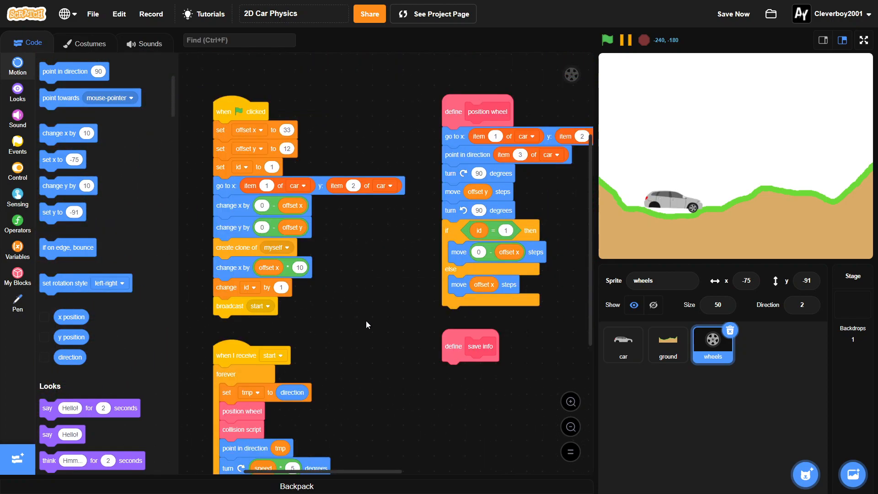
# - Attach an if id = 1 else block to save info, with replace item 1 of car inside
pyautogui.scroll(-3)
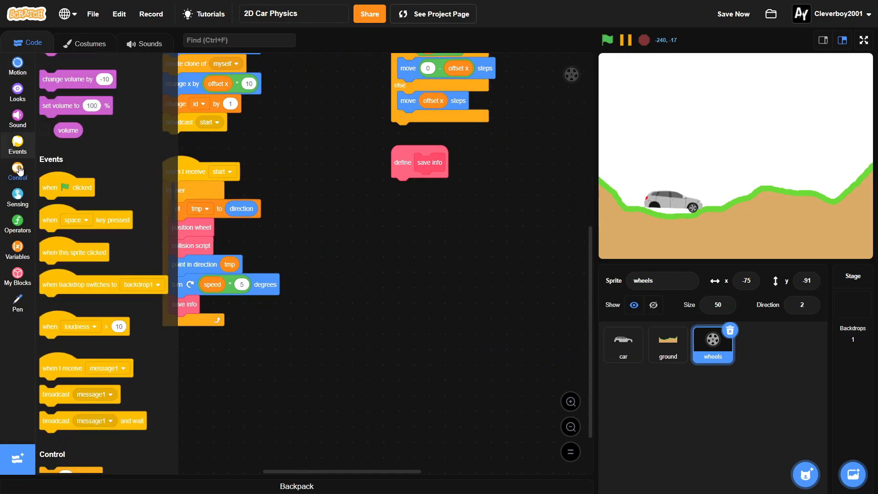
pyautogui.click(18, 168)
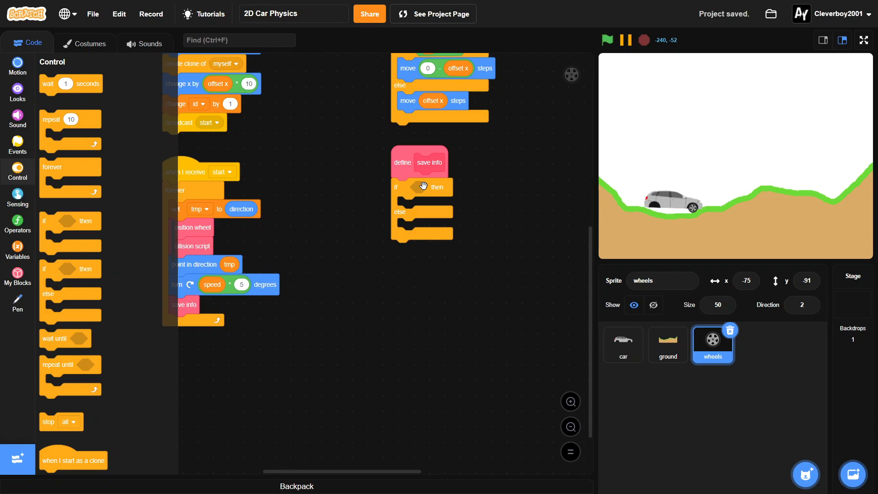
pyautogui.click(17, 222)
pyautogui.write('1')
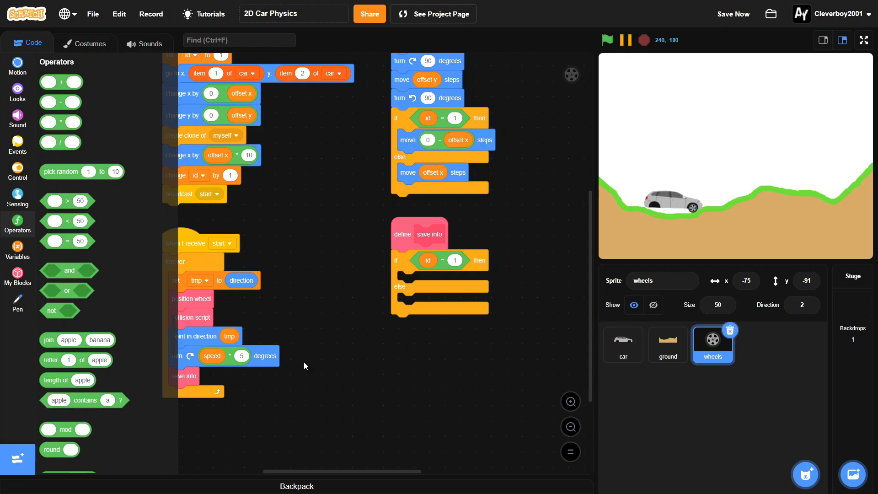
pyautogui.click(17, 249)
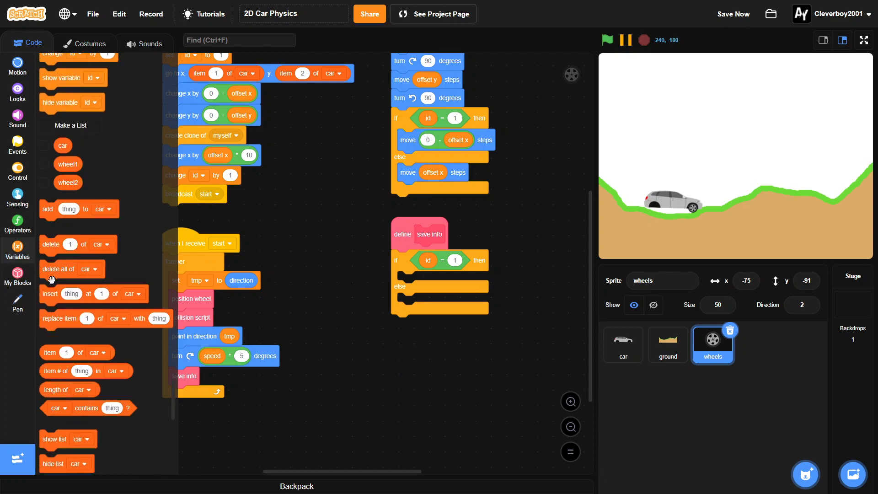
pyautogui.scroll(-3)
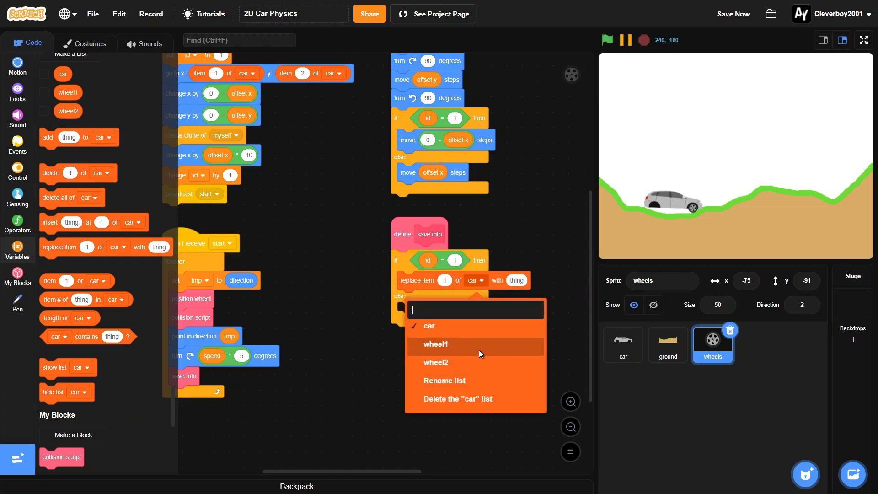
# - Store round x, round y and y velocity into wheel1, duplicated into the else branch for wheel2
pyautogui.click(435, 344)
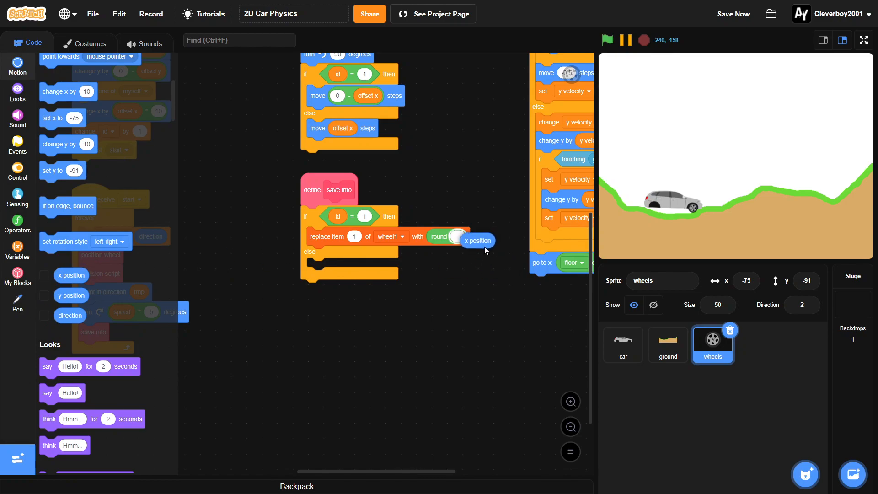
pyautogui.rightClick(335, 236)
pyautogui.write('3')
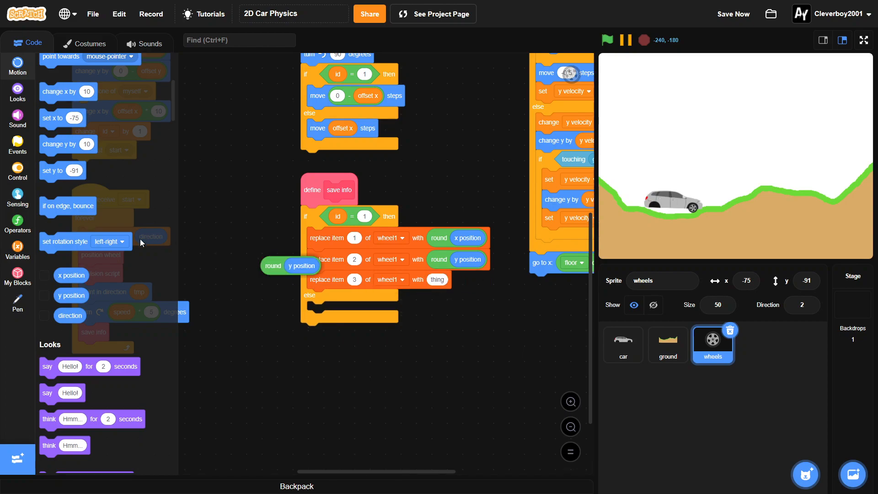
pyautogui.rightClick(588, 202)
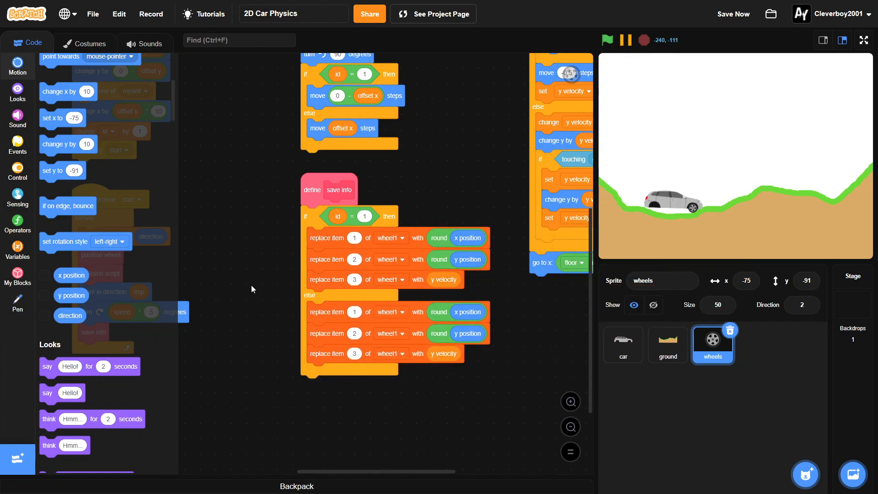
pyautogui.click(390, 312)
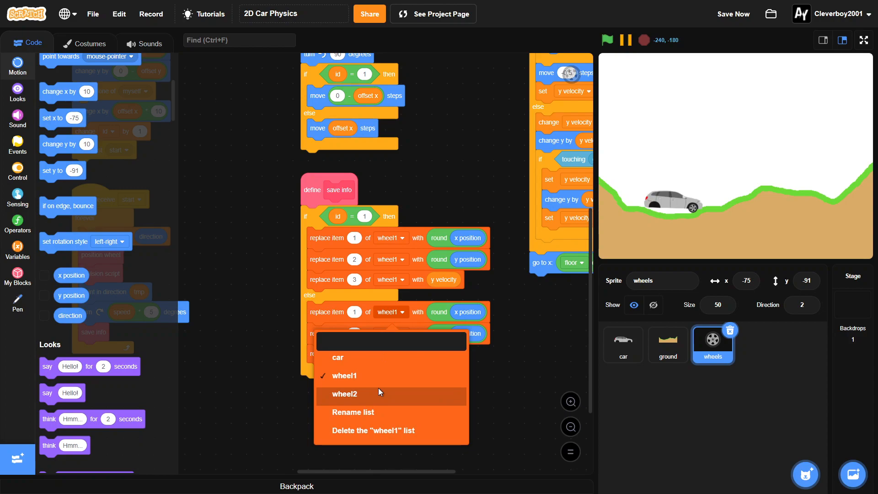
pyautogui.click(345, 394)
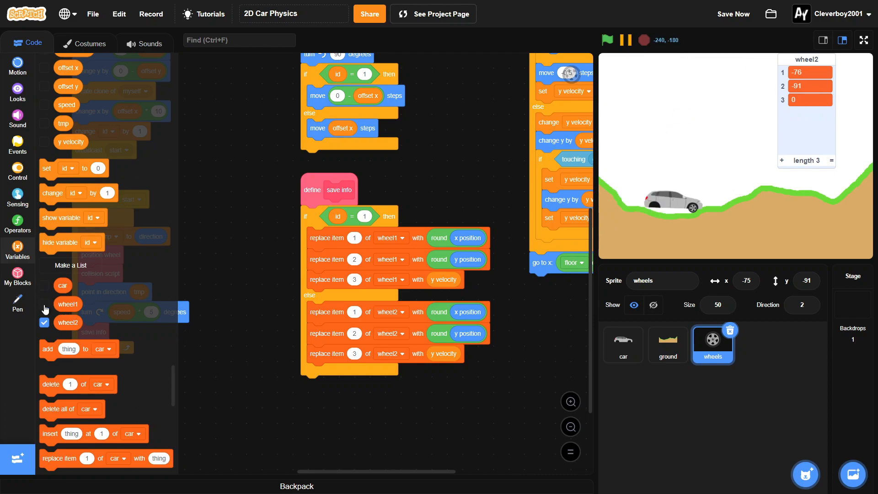
# - Run the project with the green flag and view the stage full screen
pyautogui.click(607, 40)
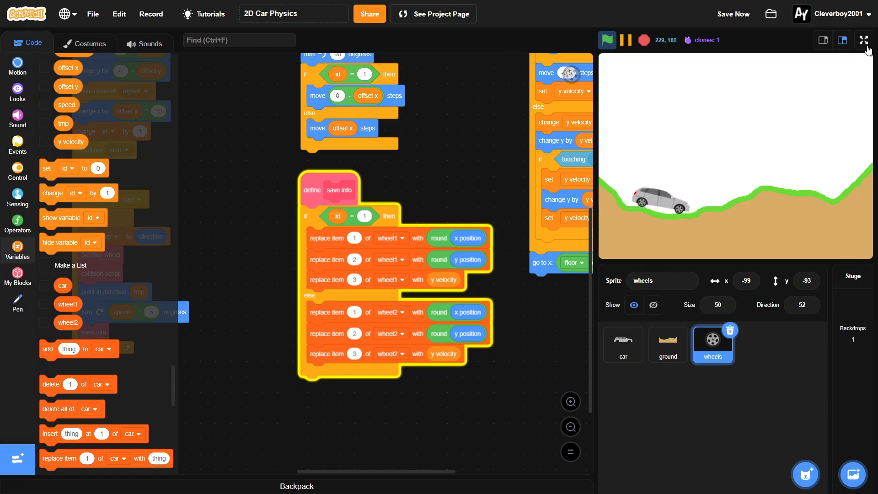
pyautogui.click(865, 40)
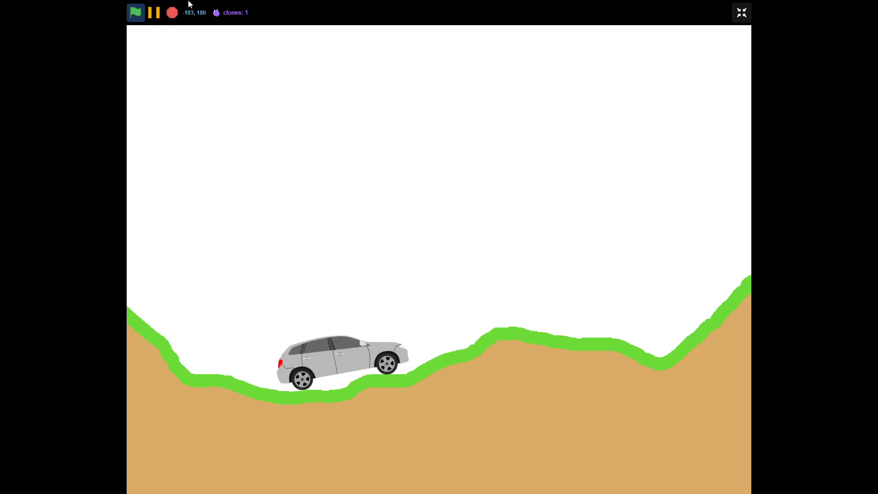